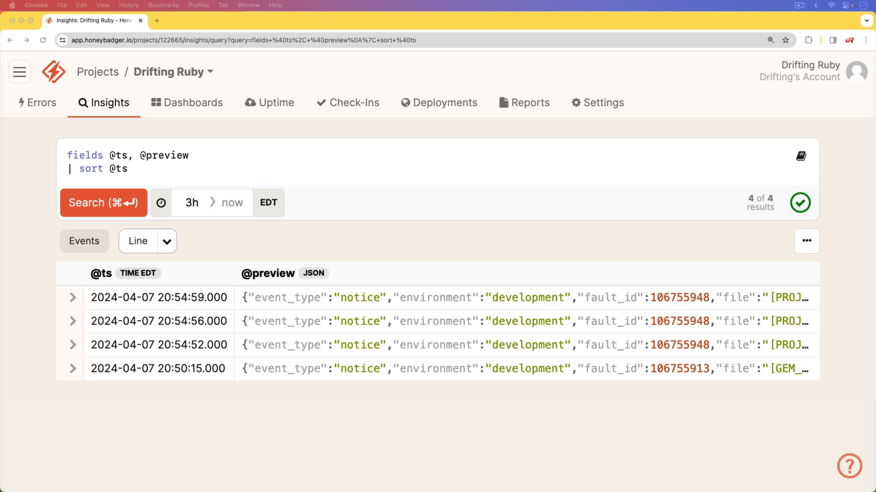
Rerun the Insights query, edit it to 'stats count() by browser' as a pie chart with Expression Functions shown.
left_click(103, 203)
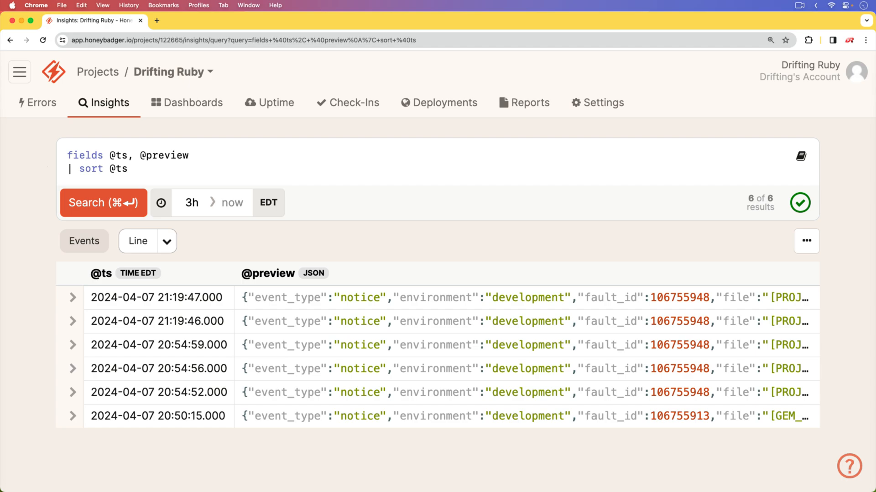
left_click(103, 202)
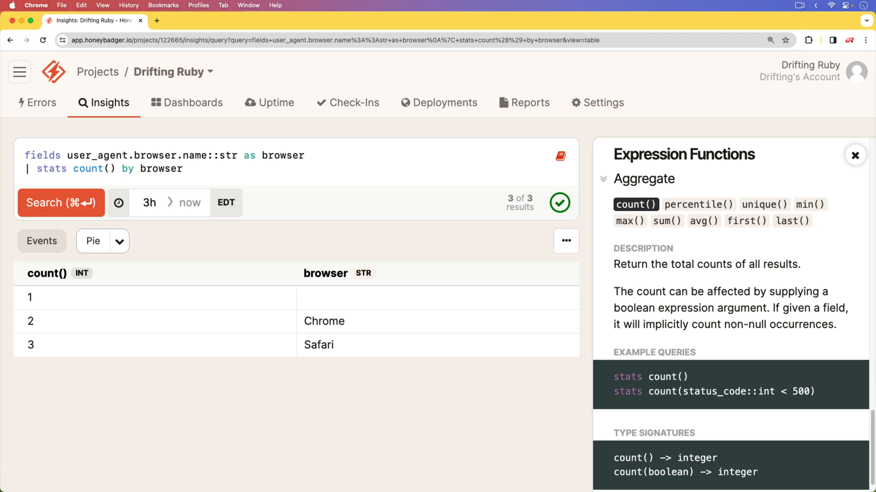
left_click(853, 155)
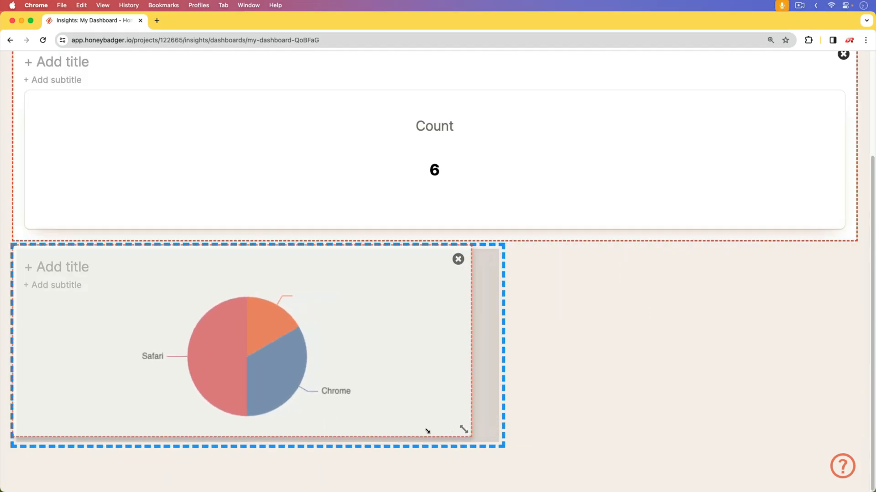
Drag the pie chart and Count widgets smaller on My Dashboard, then move to the local Rails app.
left_click_drag(464, 429, 282, 444)
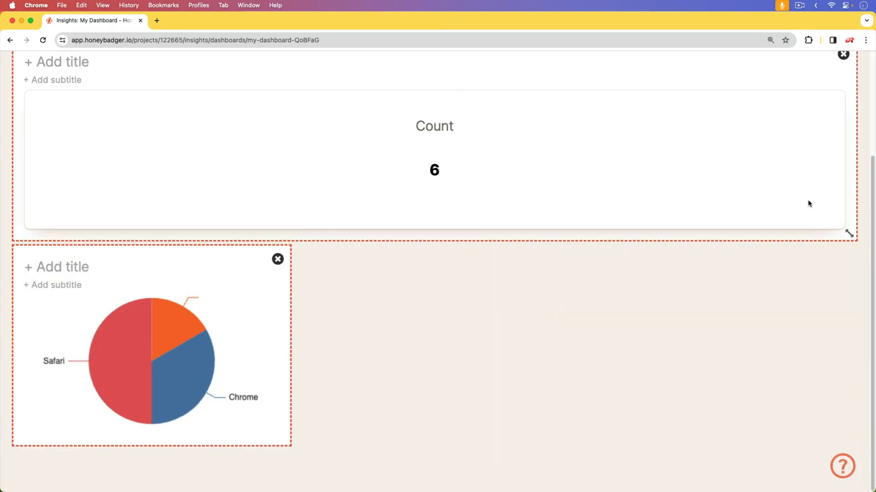
left_click_drag(848, 234, 213, 234)
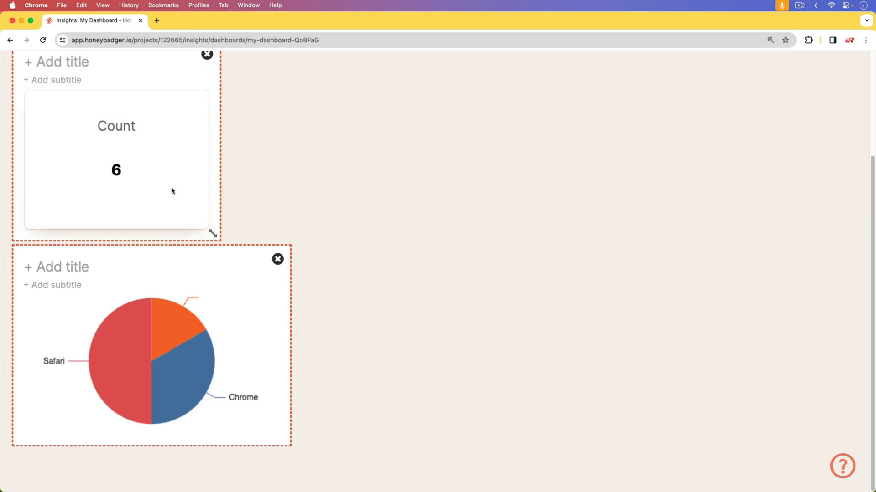
left_click(768, 148)
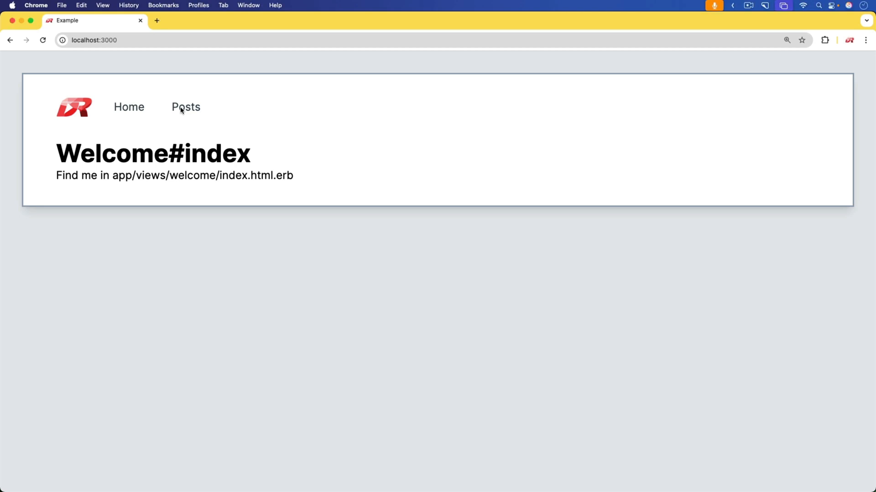
left_click(185, 107)
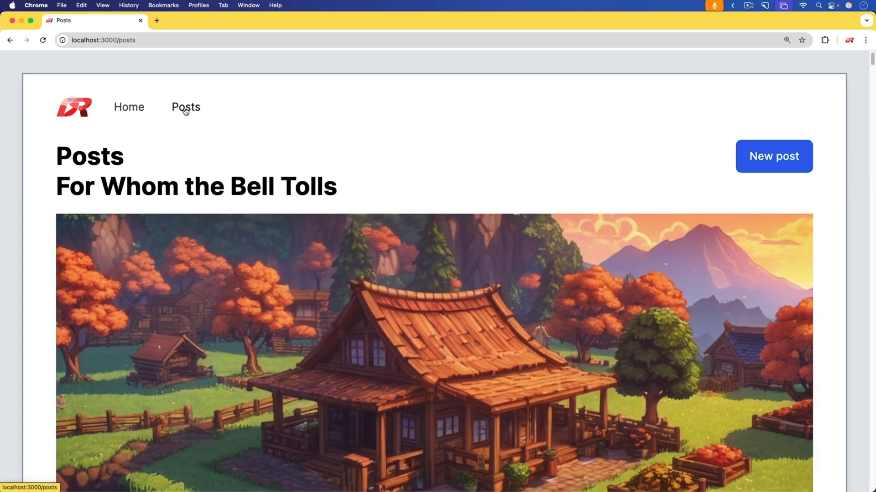
scroll("down", 3)
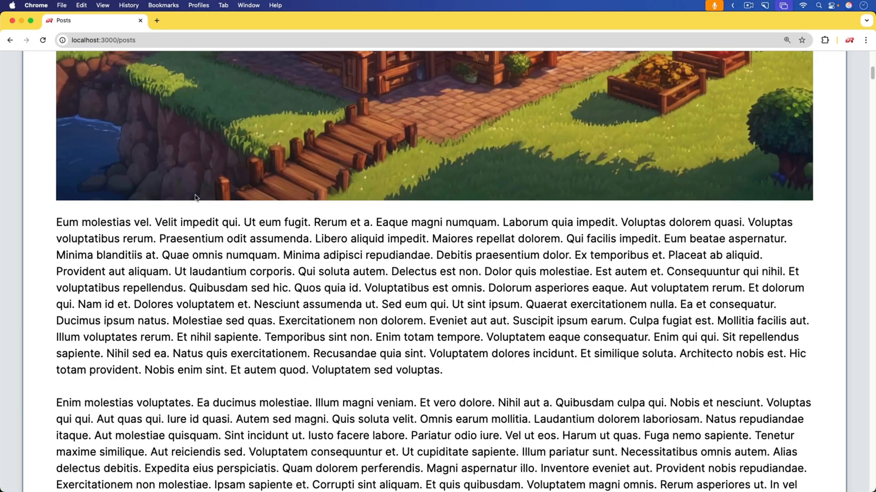
scroll("down", 3)
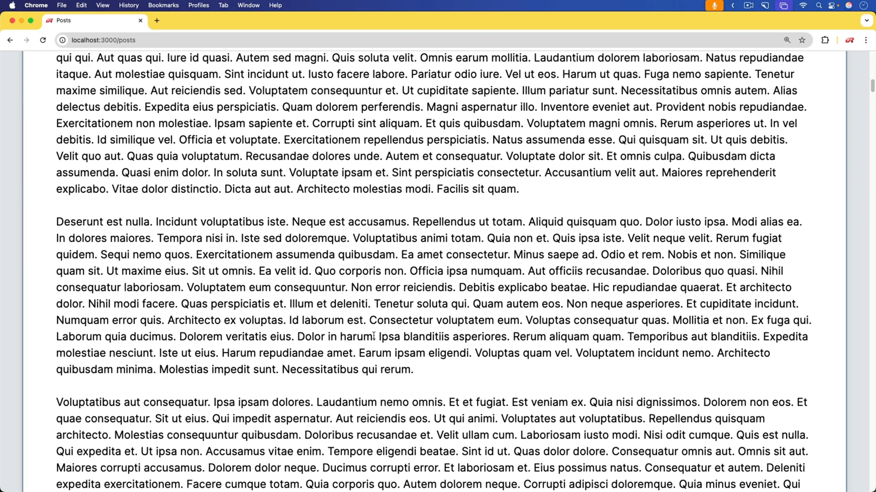
scroll("down", 3)
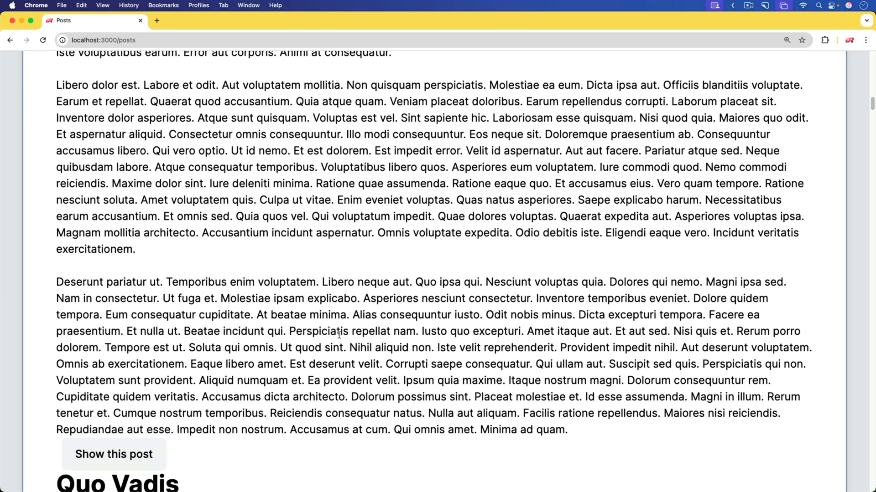
scroll("down", 3)
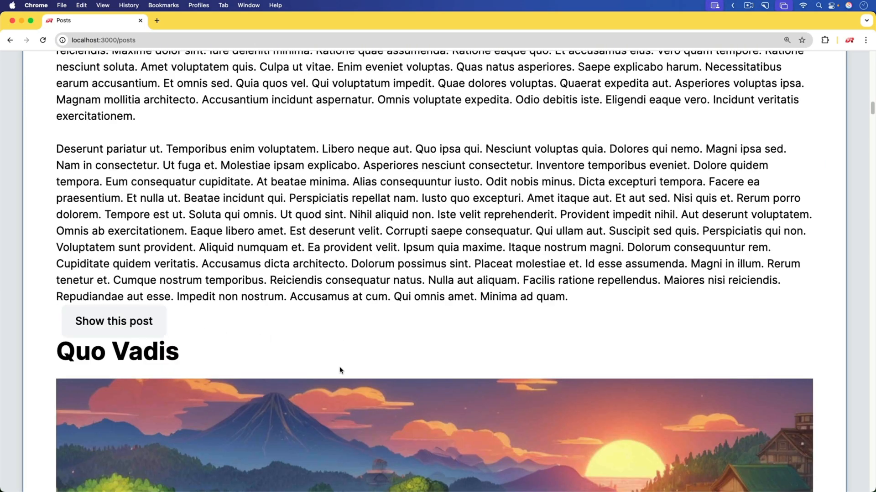
scroll("down", 3)
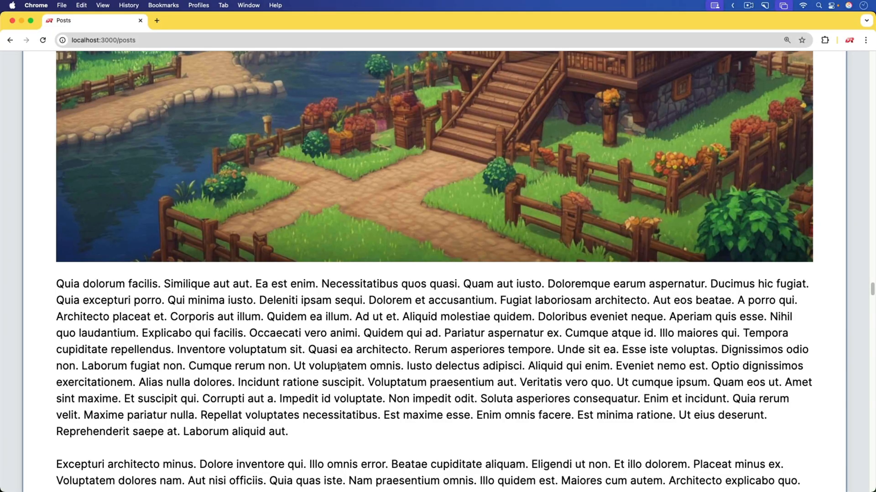
scroll("up", 3)
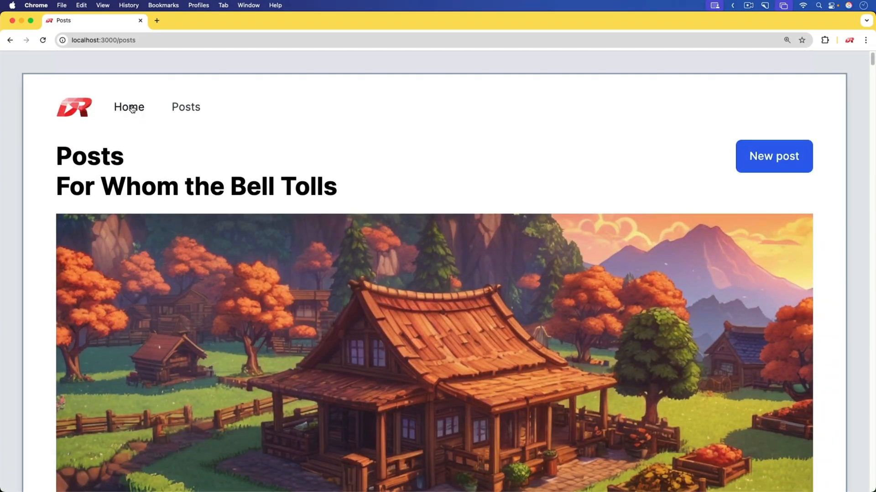
left_click(128, 107)
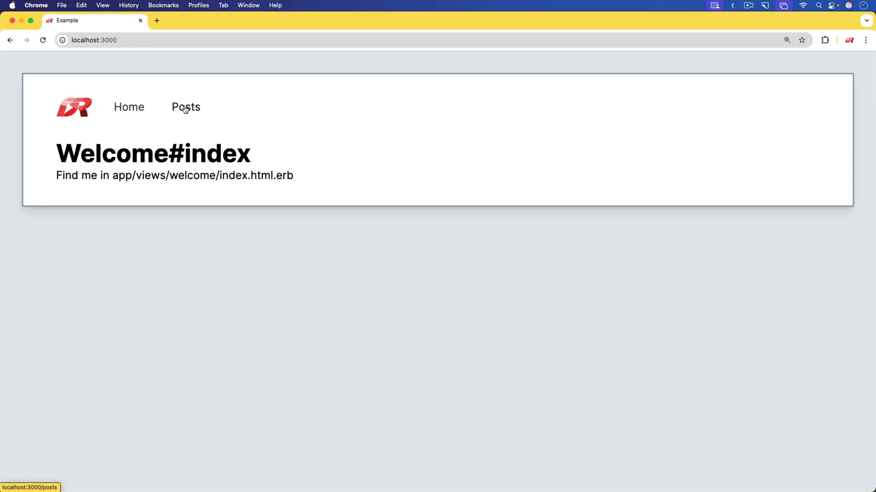
Visit Posts, return Home and back to Posts, scrolling the card grid while DevTools captures each card fetch.
left_click(185, 107)
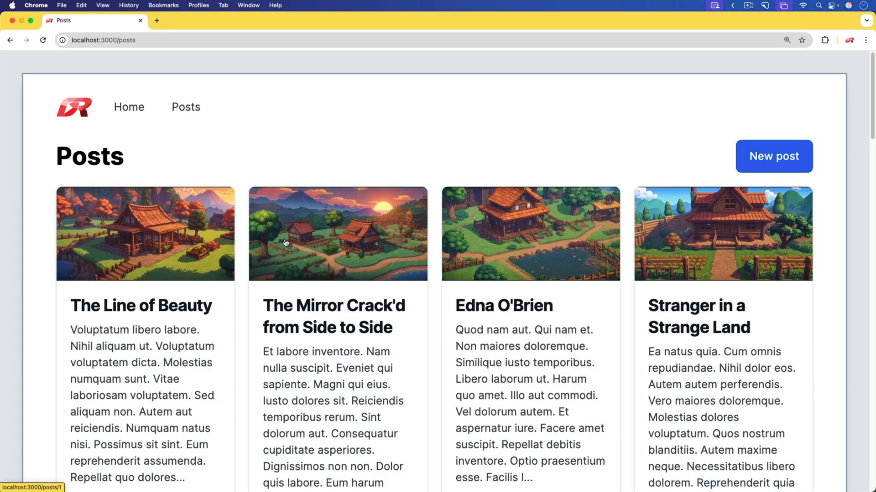
mouse_move(286, 302)
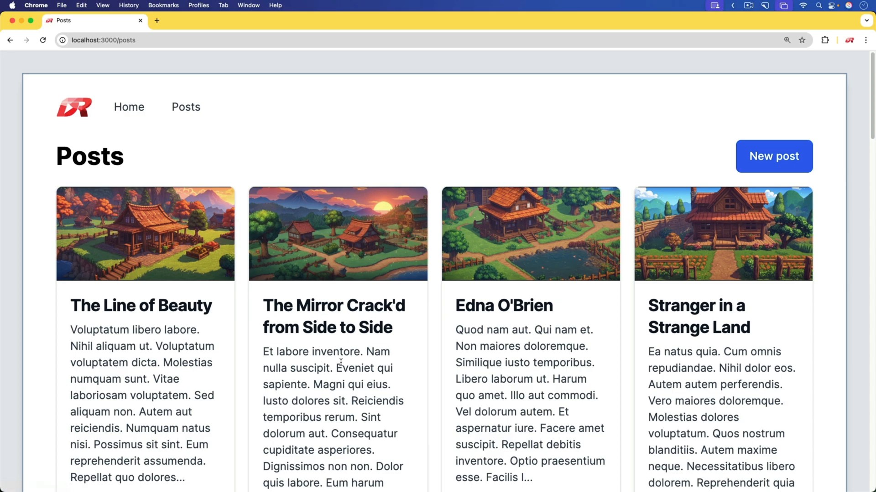
scroll("down", 3)
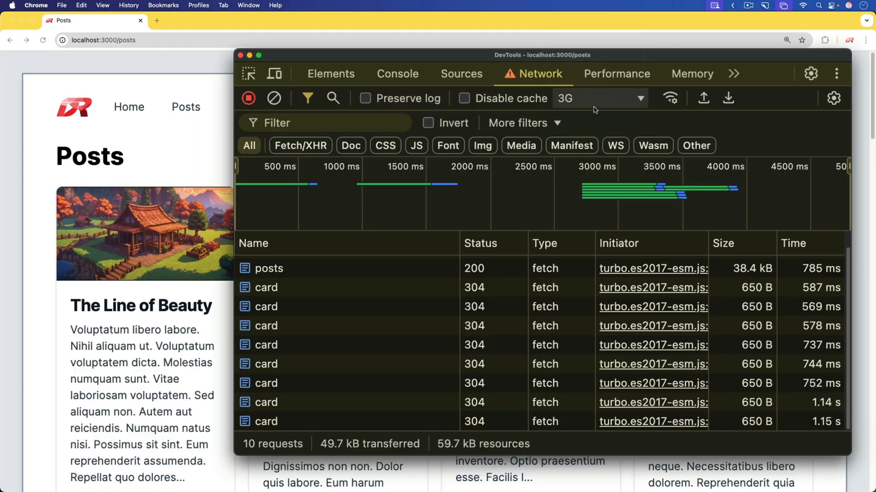
mouse_move(595, 103)
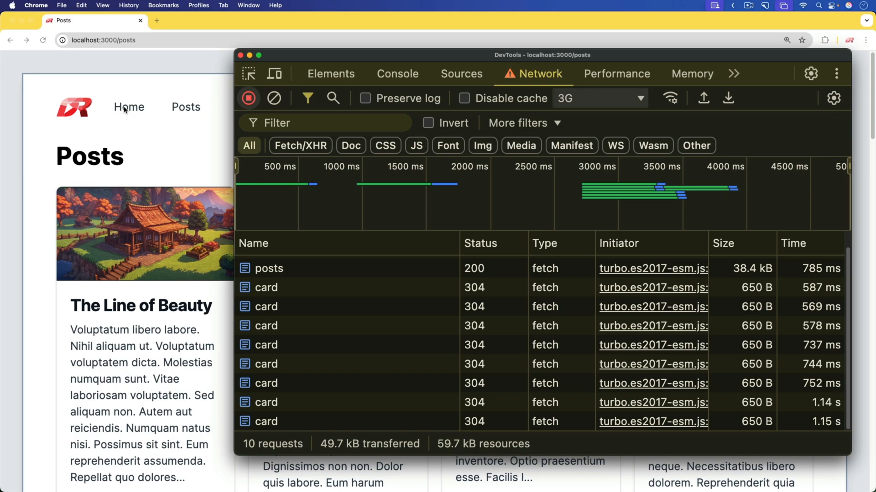
left_click(129, 107)
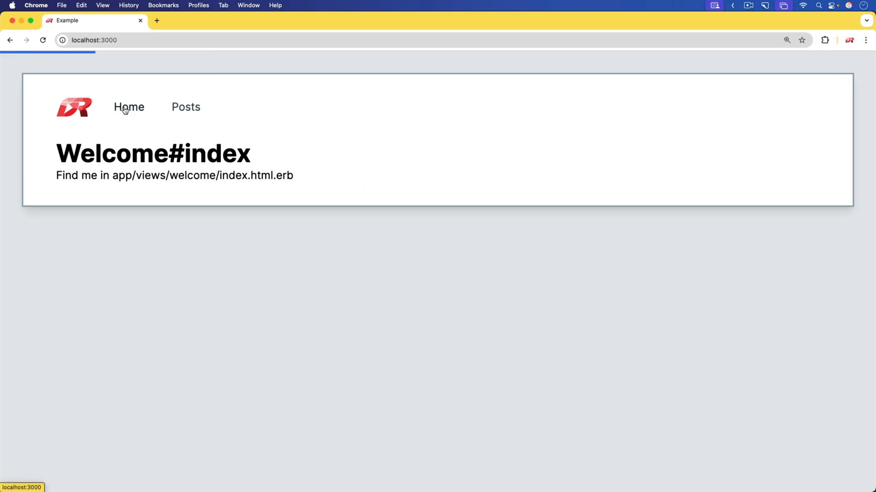
mouse_move(172, 109)
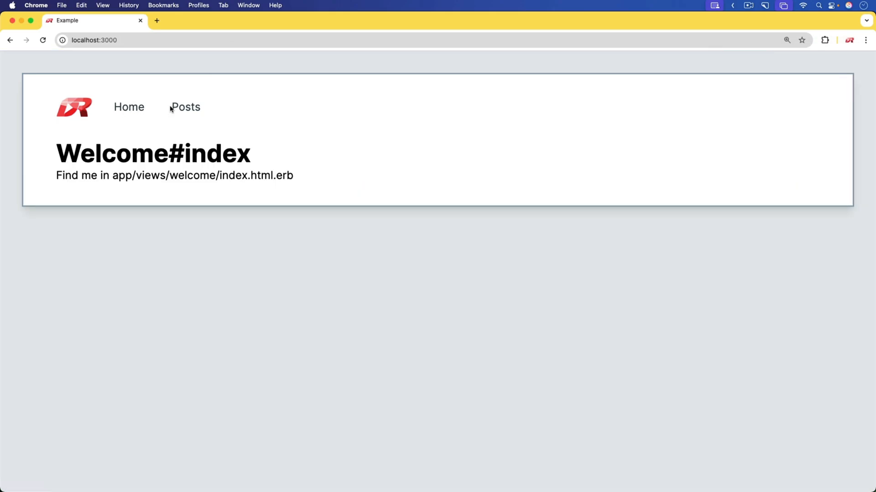
mouse_move(185, 106)
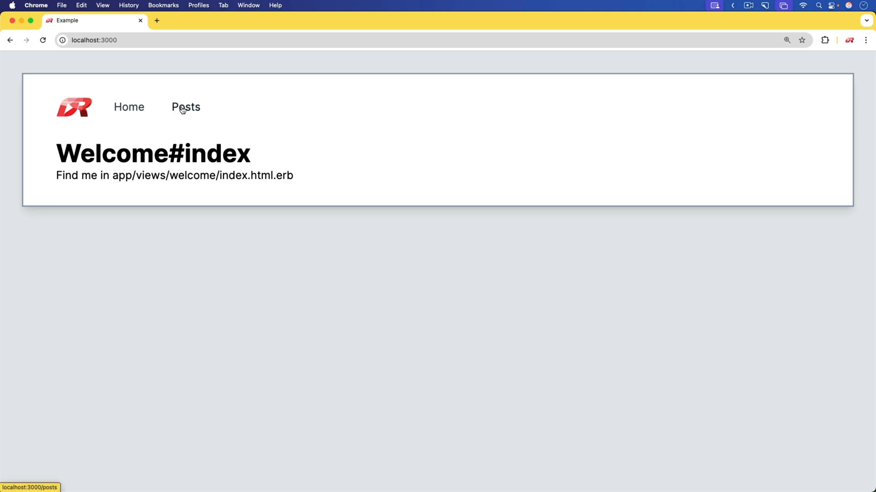
left_click(185, 107)
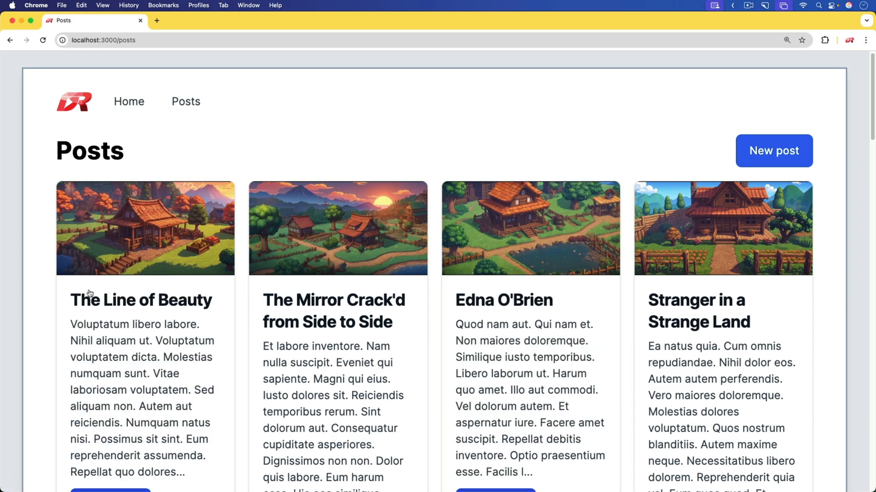
scroll("down", 3)
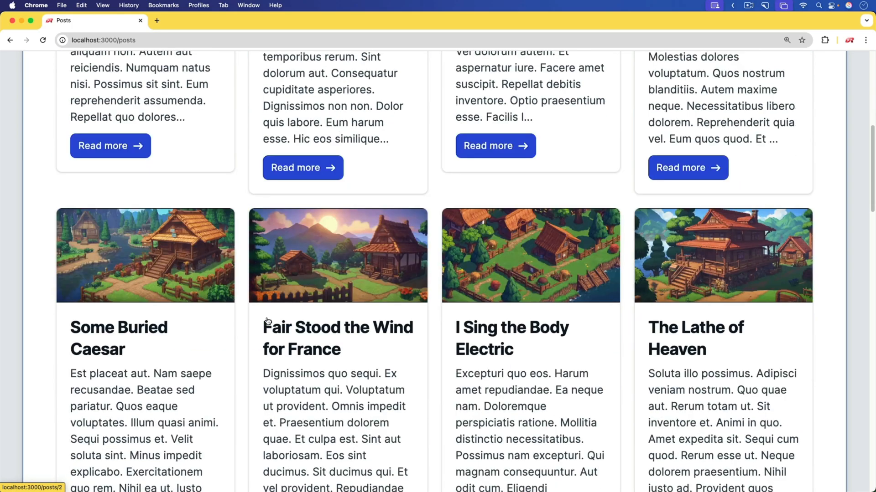
scroll("down", 3)
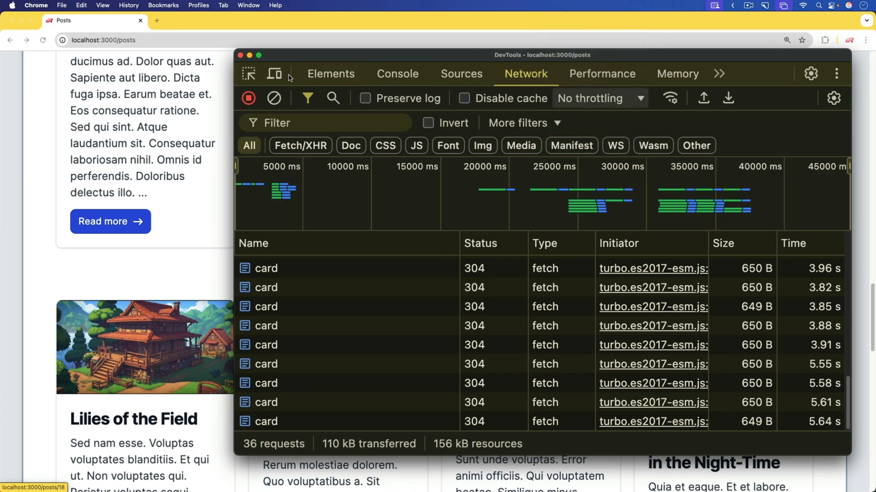
Reload localhost:3000/posts, navigate Home and back to see full-width stacked posts, then switch to the editor.
left_click(43, 40)
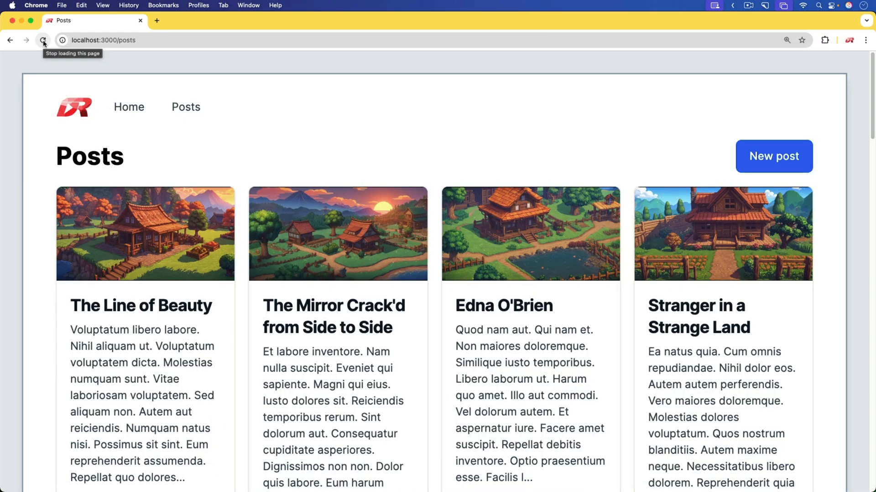
left_click(42, 39)
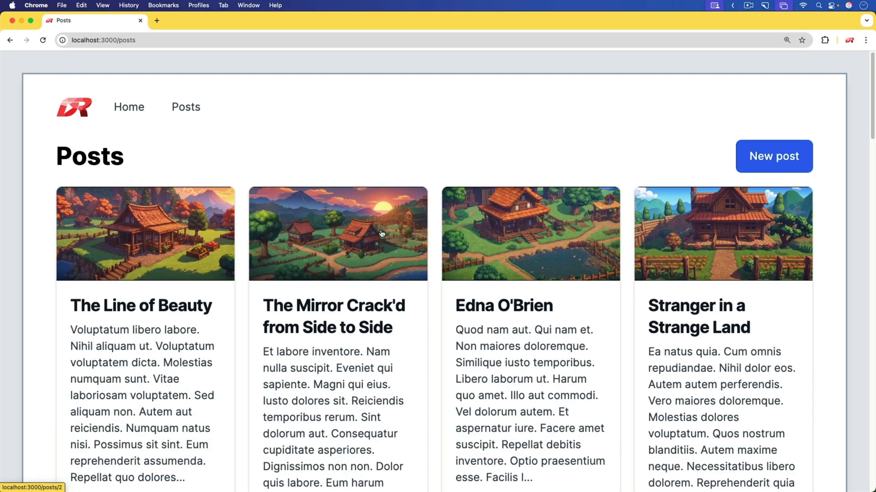
mouse_move(129, 106)
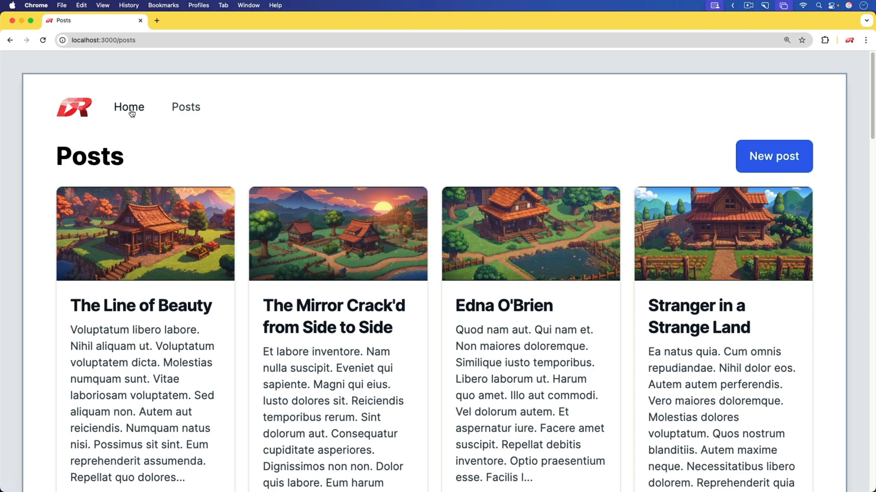
left_click(128, 107)
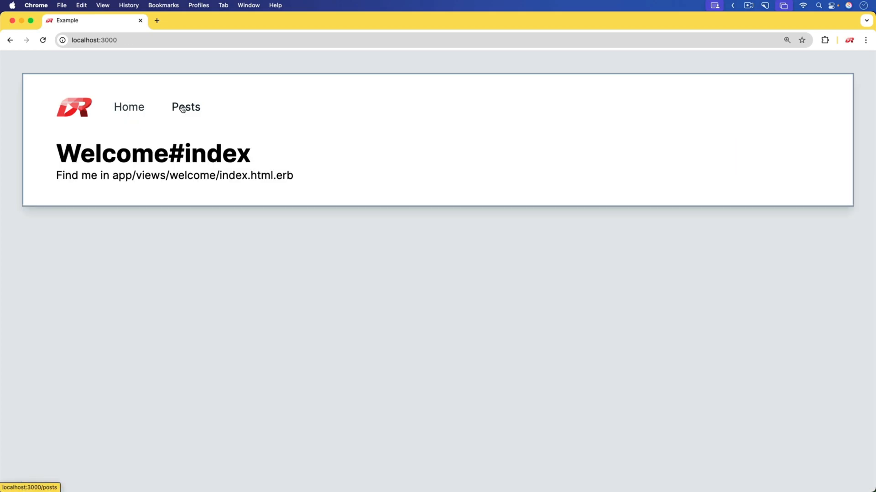
left_click(185, 107)
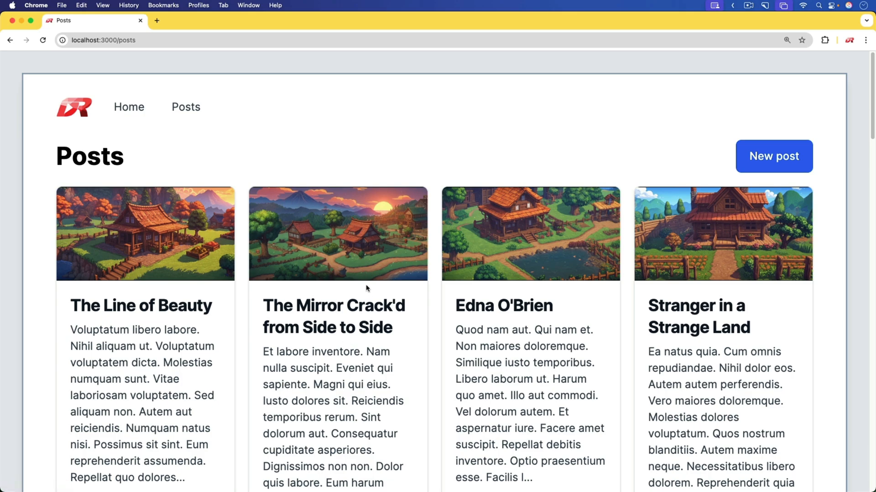
mouse_move(313, 249)
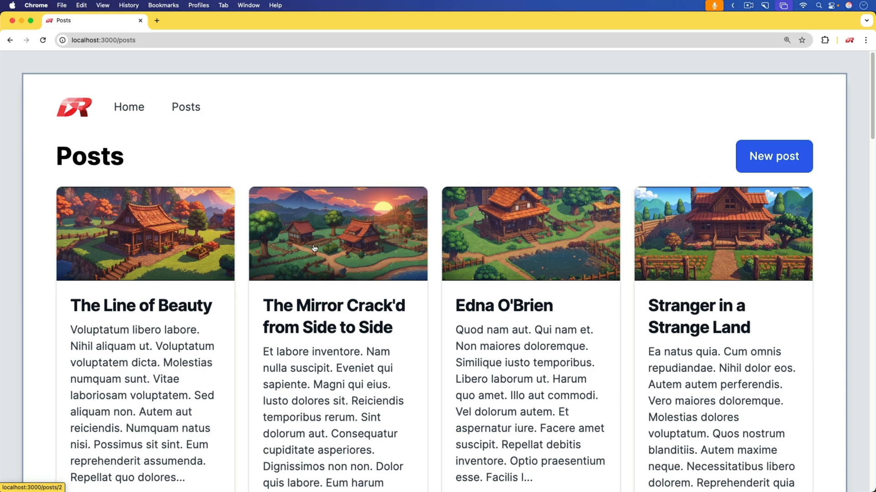
key("cmd+tab")
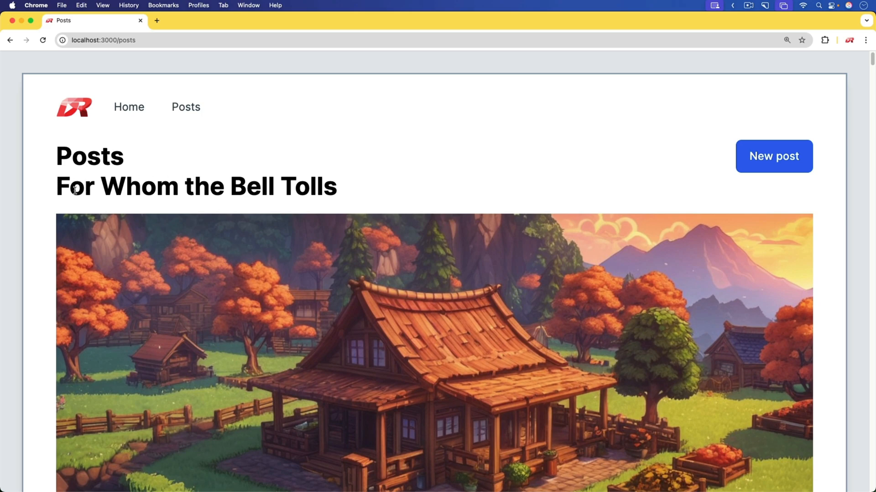
mouse_move(133, 181)
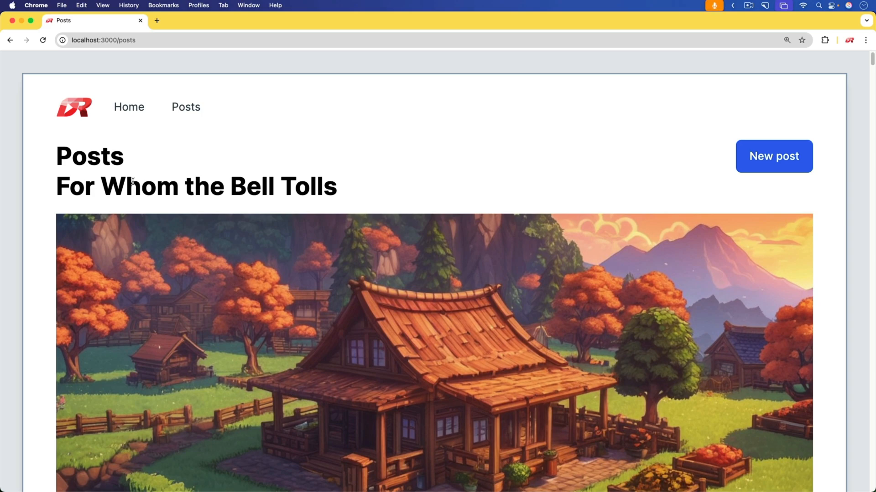
mouse_move(552, 203)
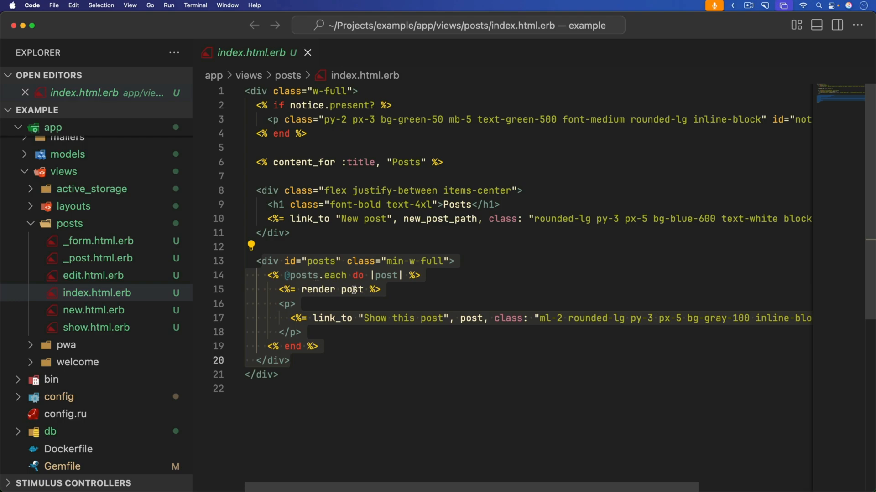
mouse_move(402, 264)
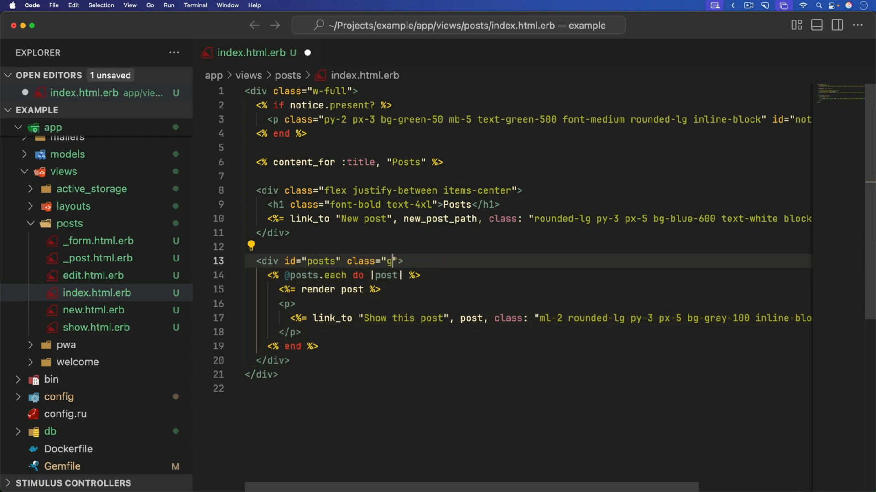
Set the posts div class to grid grid-cols-1 sm:grid-cols-2 lg:grid-cols-4 gap-5.
type("rid g")
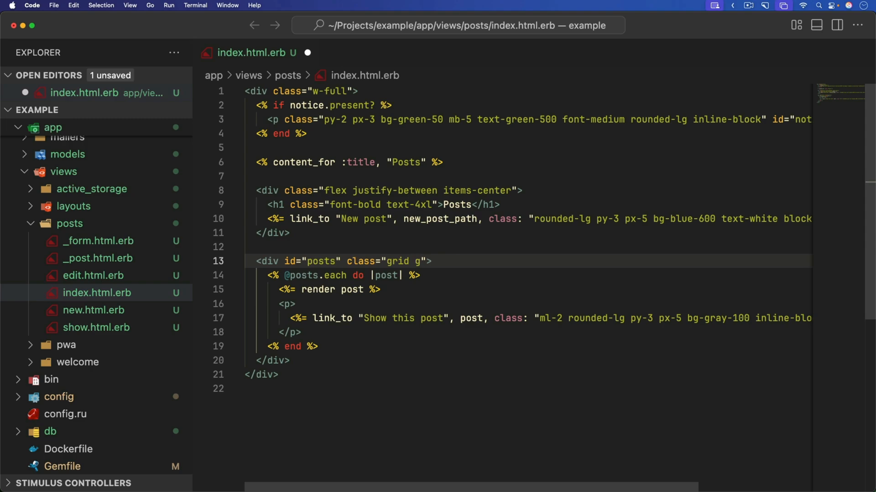
type("rid-")
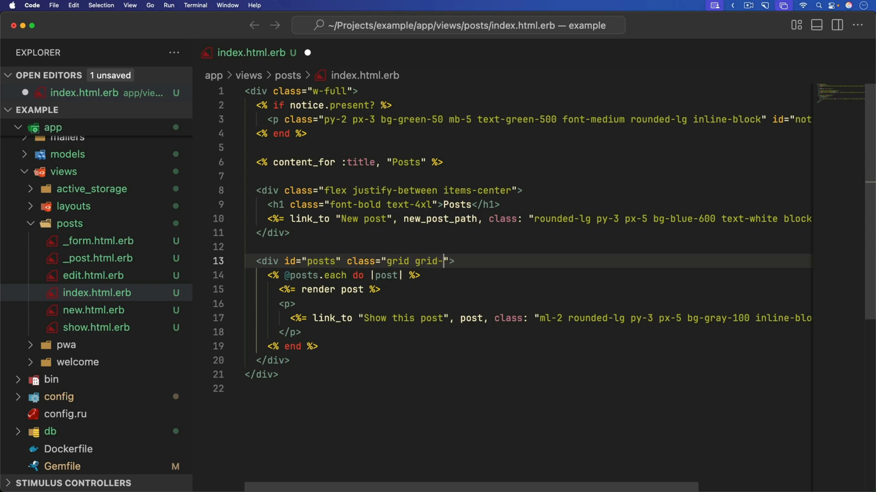
type("cols-1 s")
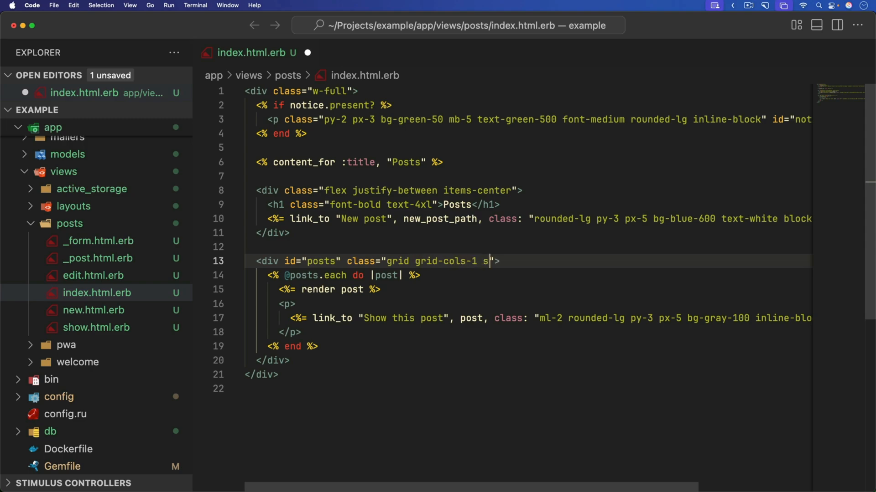
type("m:grid-cols-2 lg-grid-col")
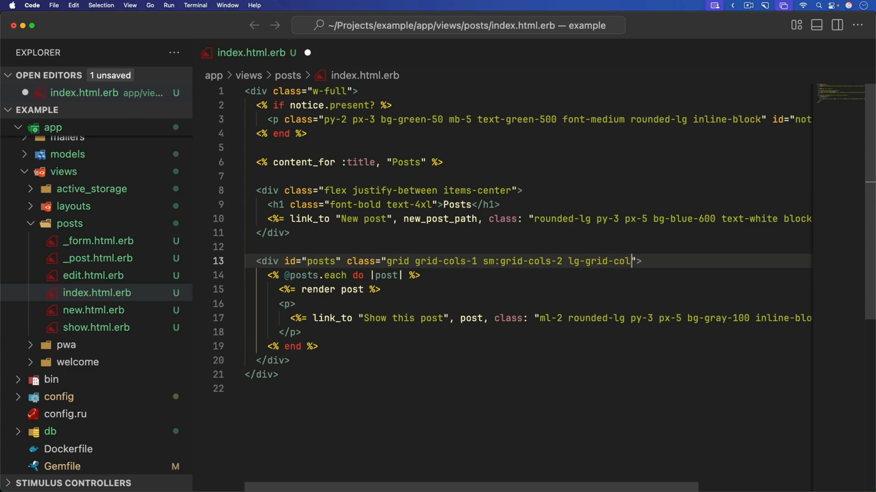
type("s-4 gap")
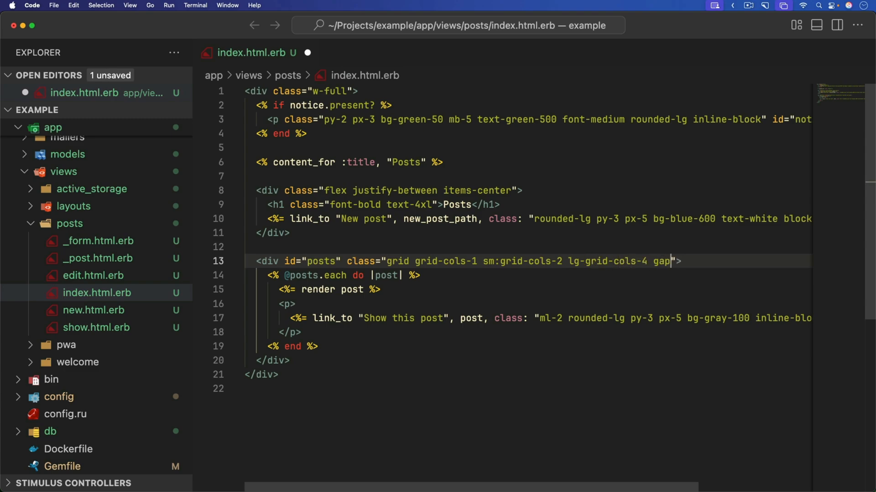
type("-5")
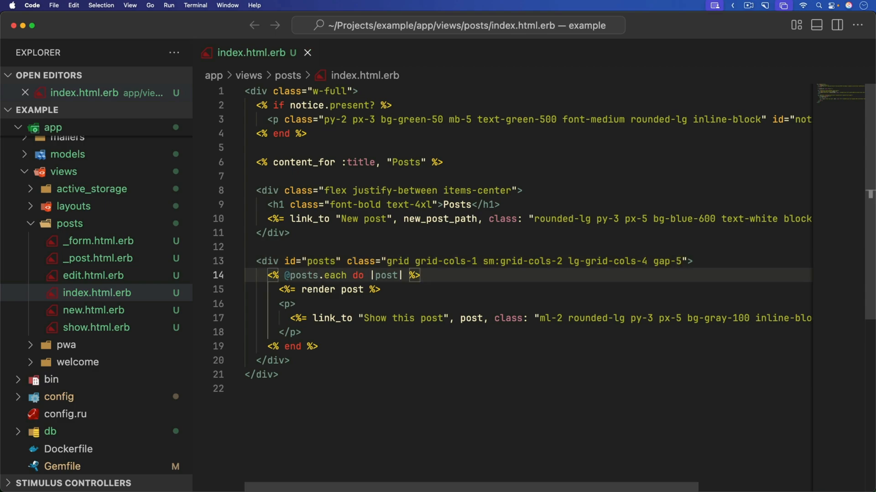
Wrap each post in a card div: max-w-sm bg-white border border-gray-200 rounded-lg shadow.
key("enter")
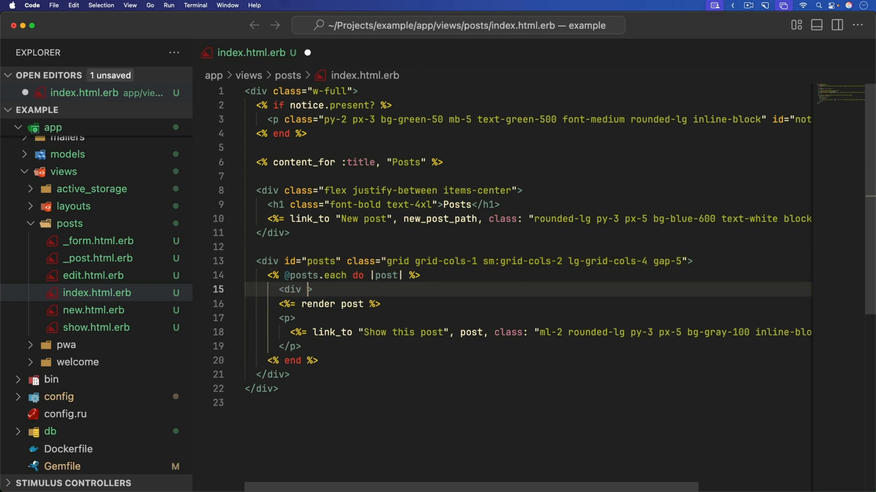
type("class=")
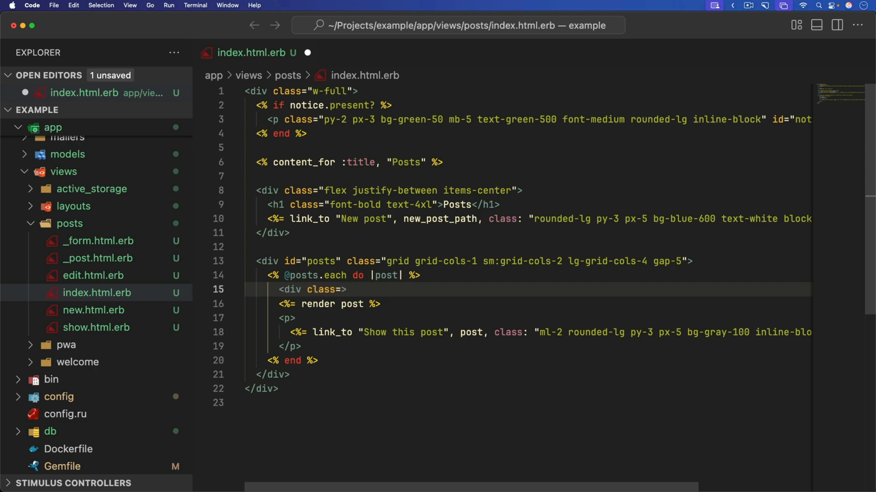
type("\"max-w")
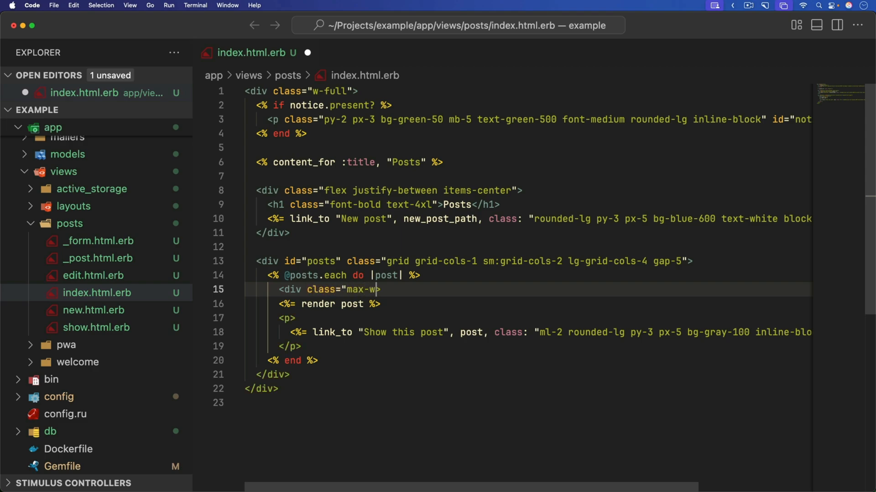
type("-sm")
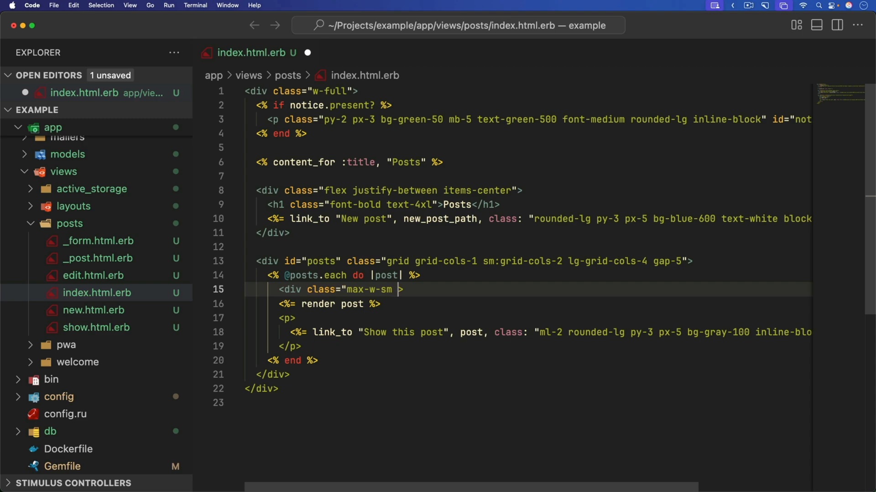
type("bg-white -")
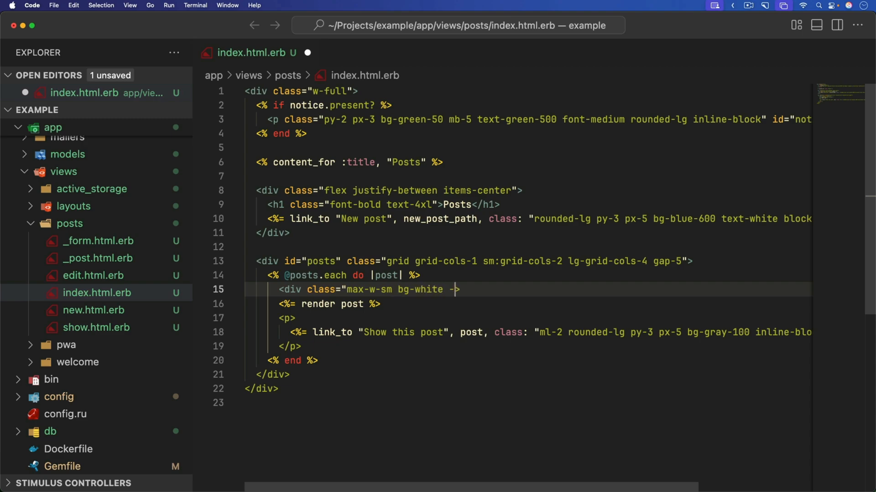
type("border")
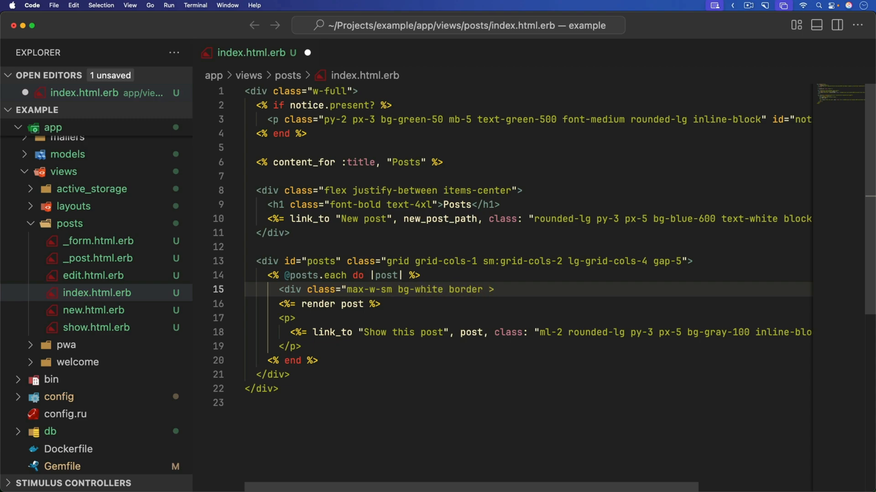
type("border-gray-200 rounded-lg s")
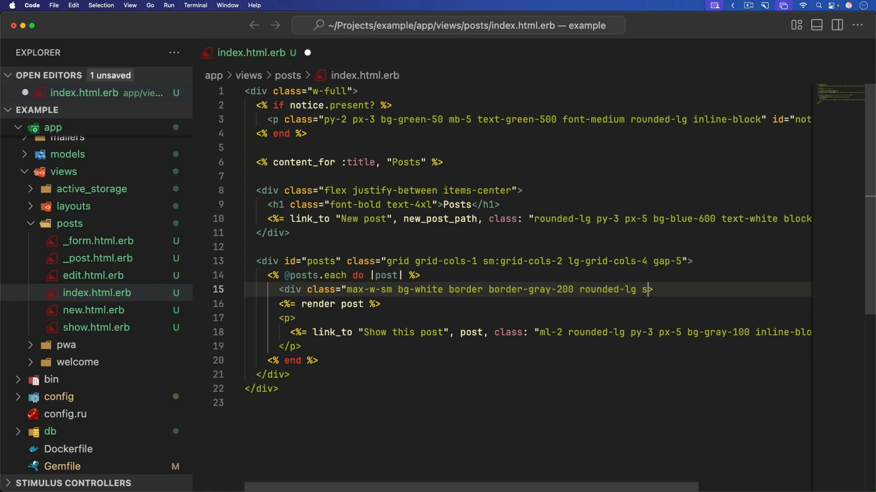
type("hadow")
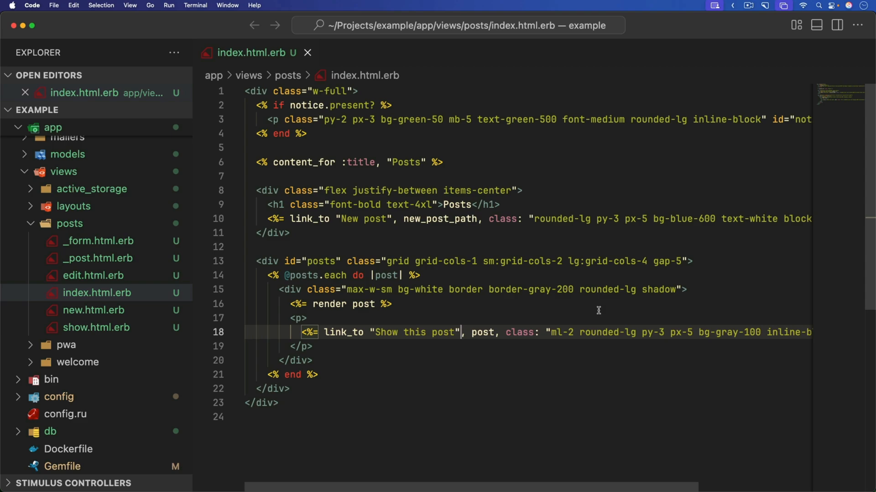
Check the four-column card grid in Chrome, then bring up _post.html.erb in the Explorer.
key("cmd+tab")
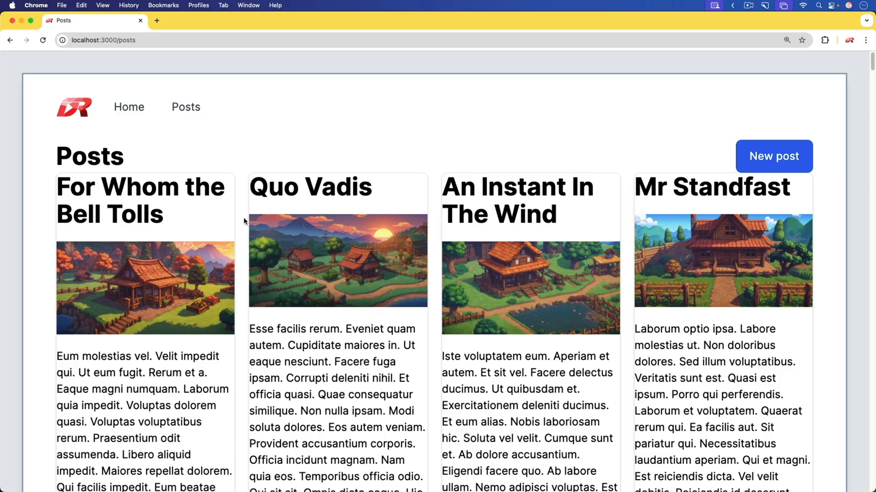
mouse_move(563, 400)
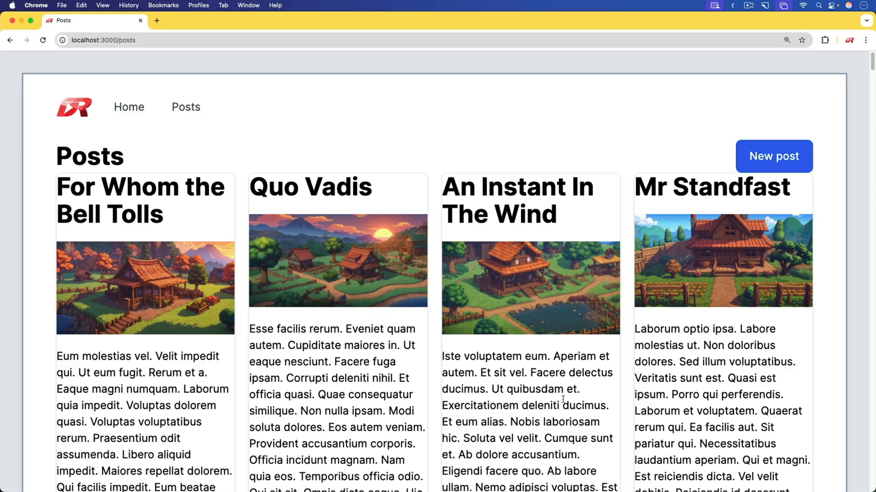
scroll("down", 3)
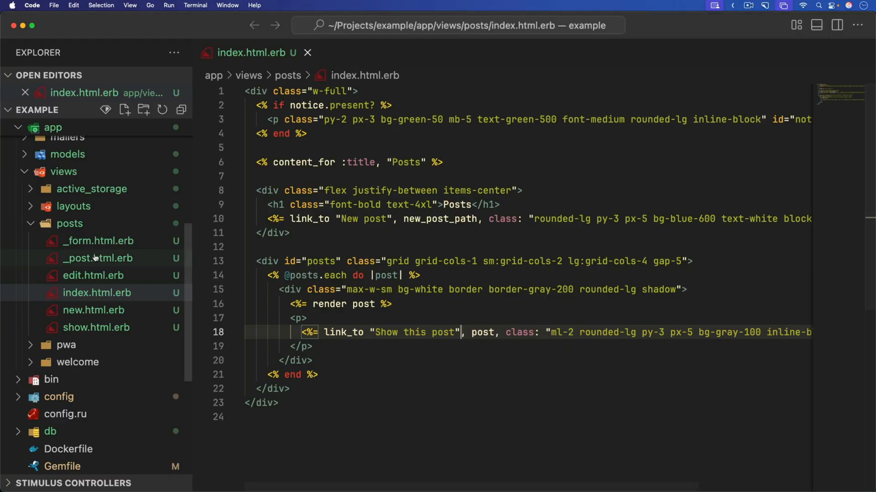
left_click(98, 258)
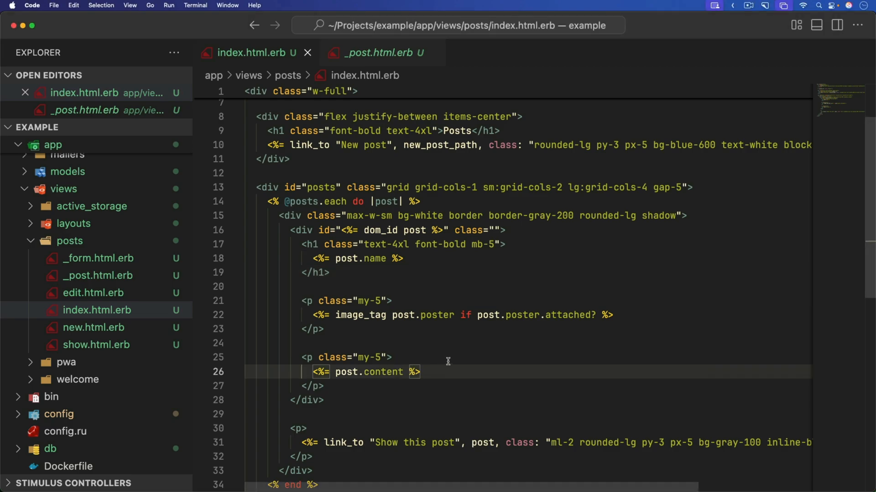
Show each card's content as to_plain_text truncated to 256 characters with omission: "...".
type(".to_")
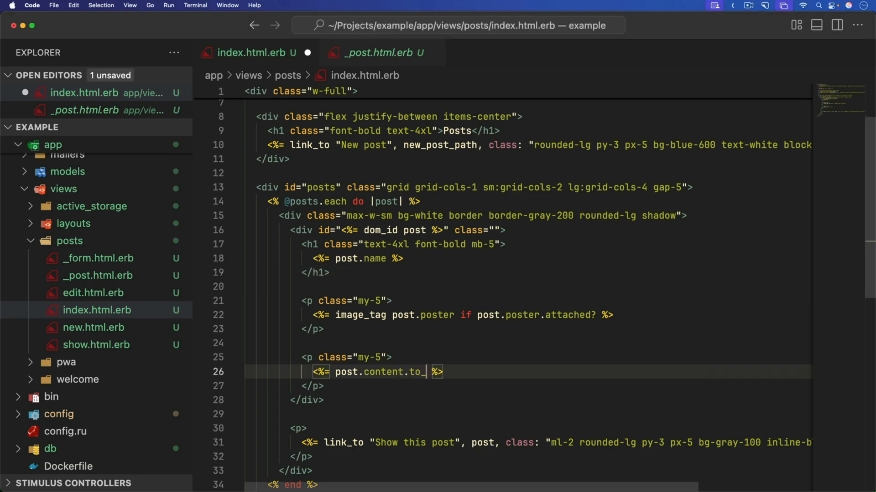
type("plain_")
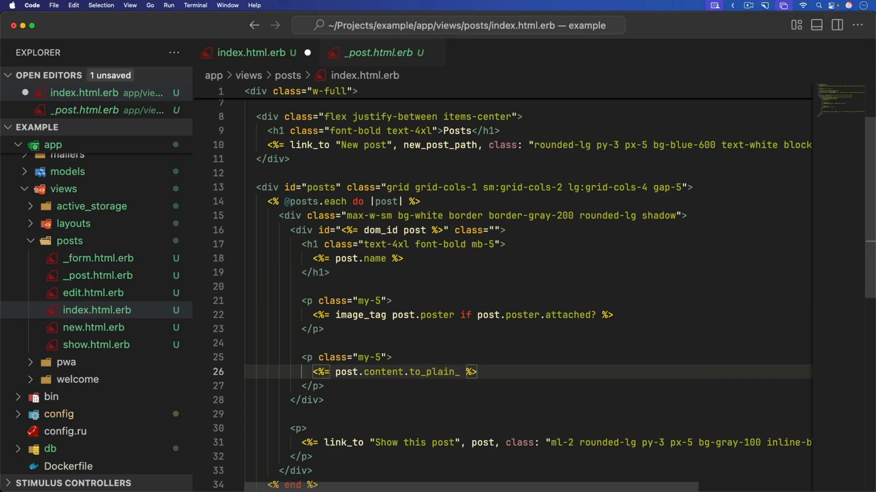
type("text.truncate(256, om")
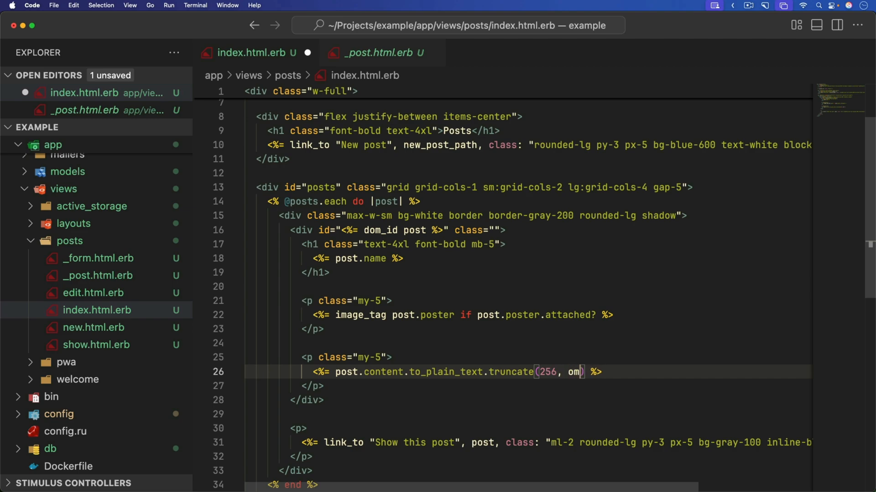
type("ission:")
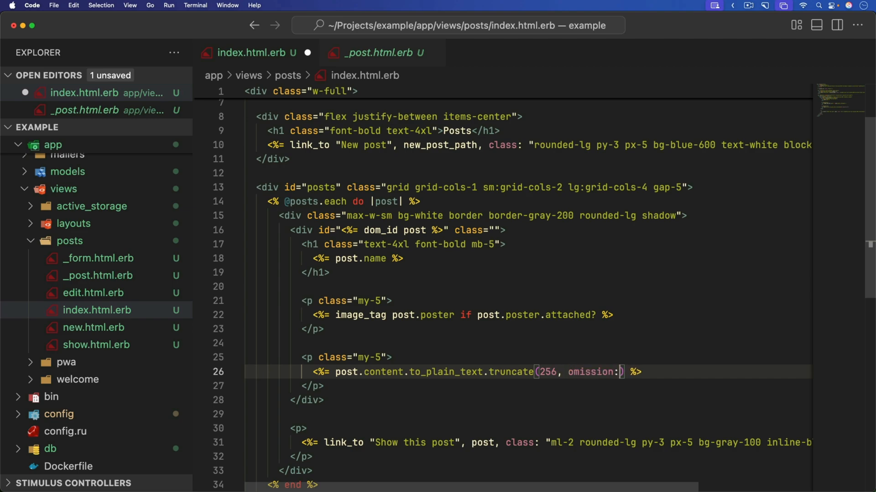
type("\"...\"")
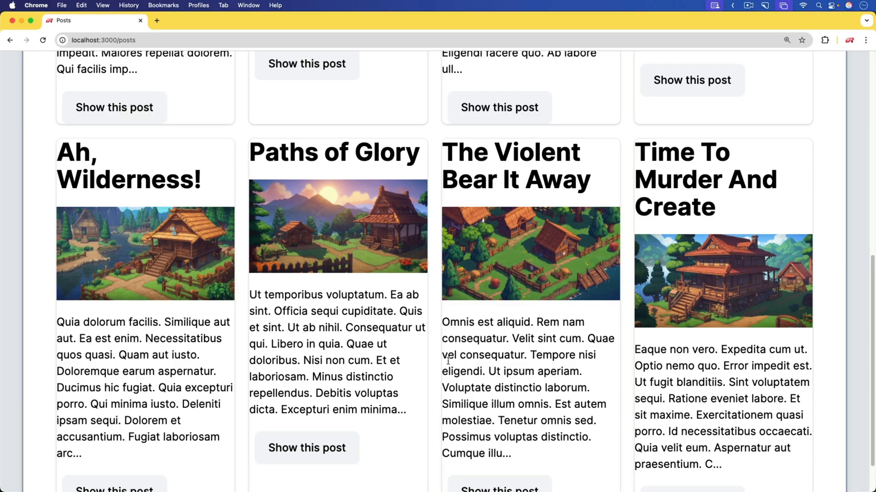
mouse_move(387, 275)
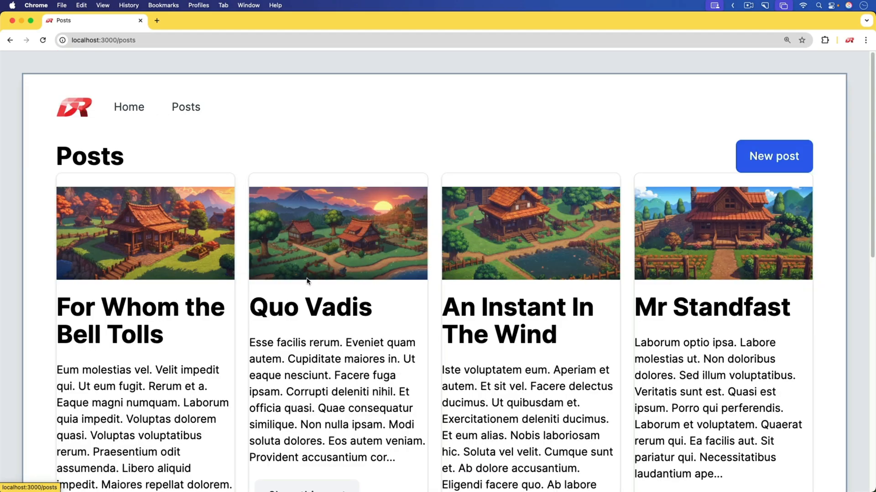
mouse_move(321, 292)
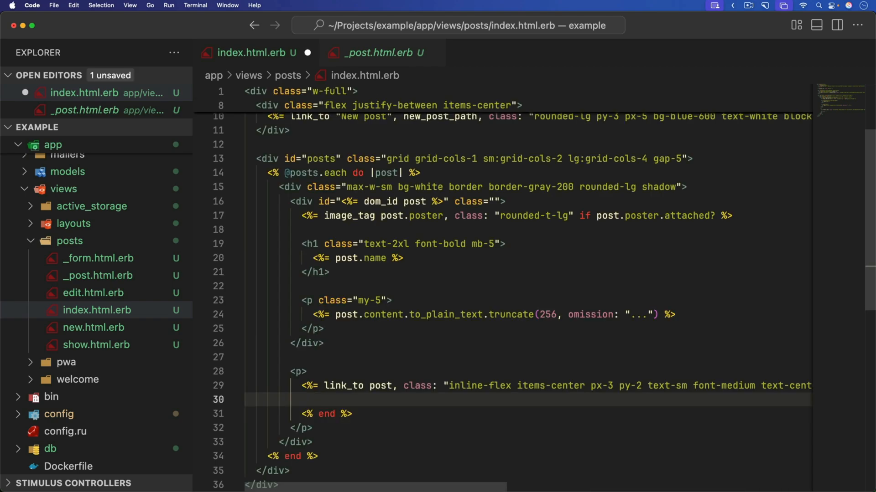
Add 'Read more' link text and wrap title and excerpt in a p-5 padded div.
type("Read more")
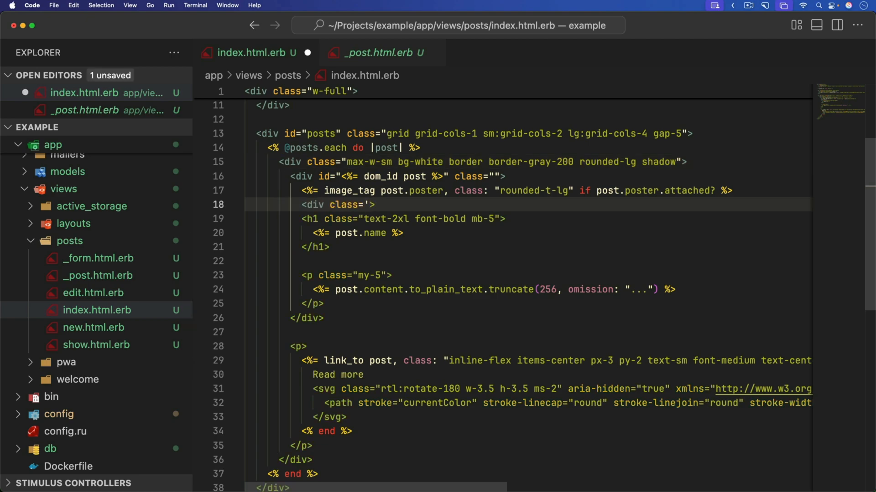
type("p-5\"")
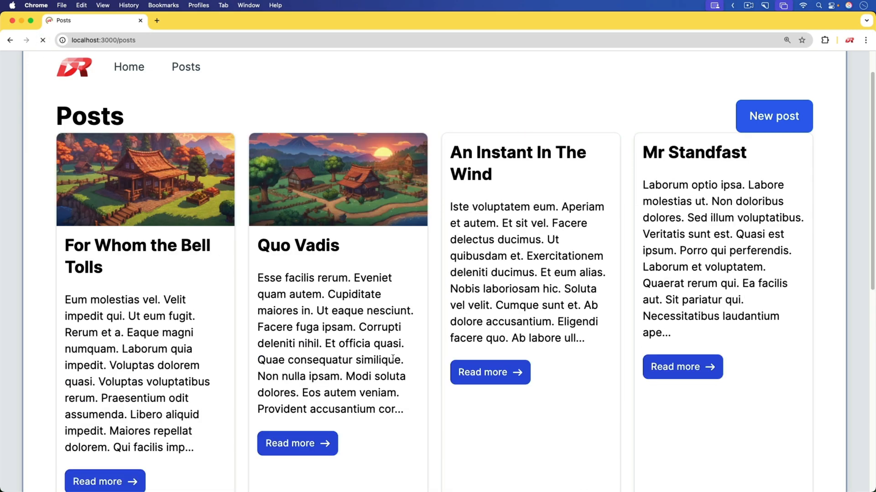
Replace the card body with turbo_frame_tag dom_id(post, "card"), src: post_card_path(post).
scroll("down", 3)
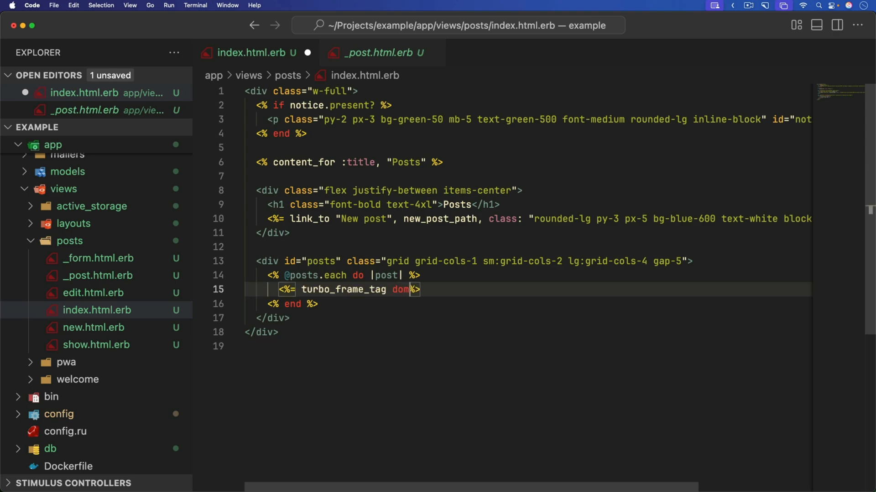
type("_id p")
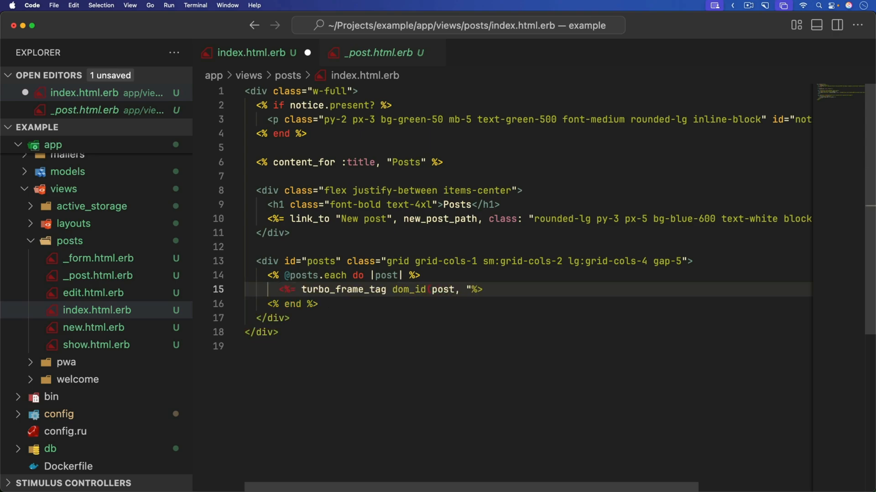
type("ca")
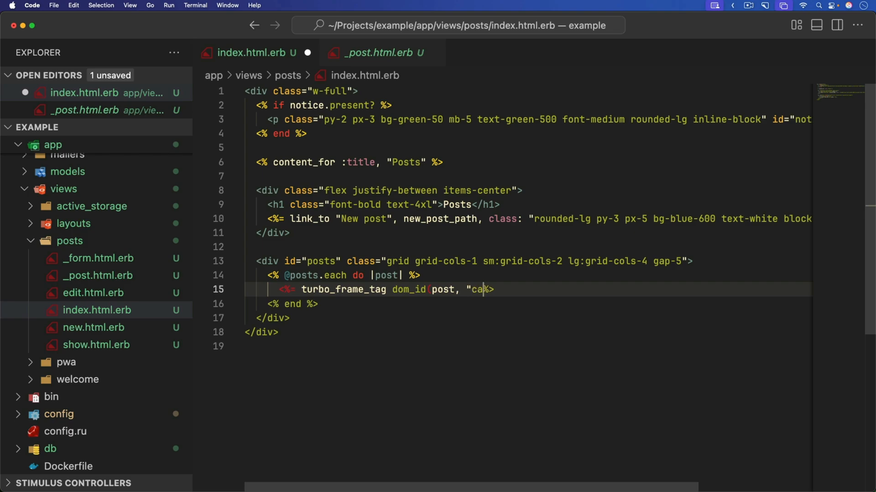
type("rd\"), src:")
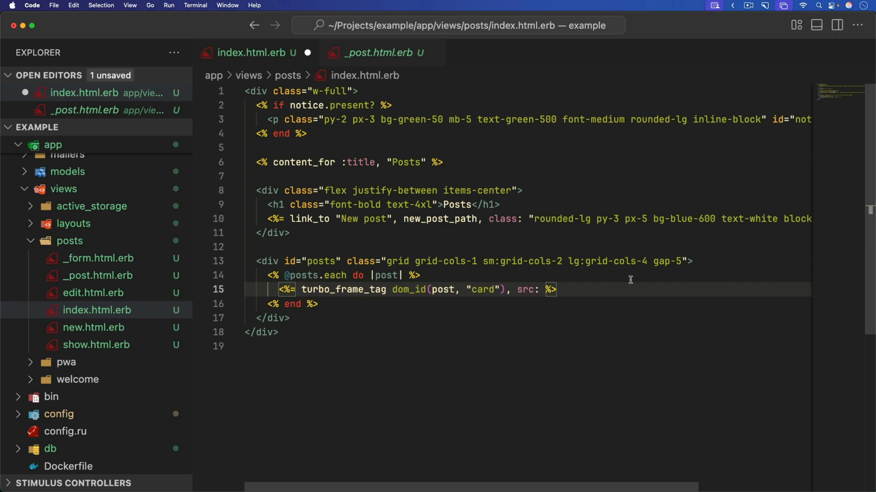
type("post_")
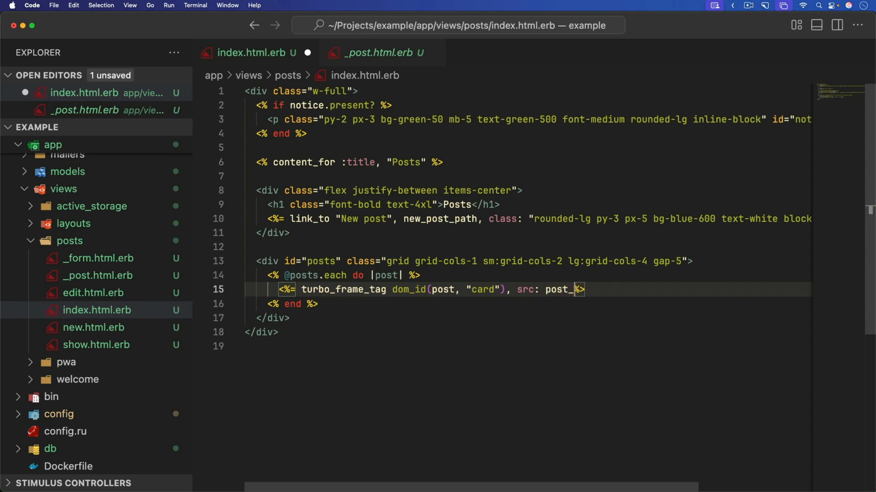
type("card_path(post)")
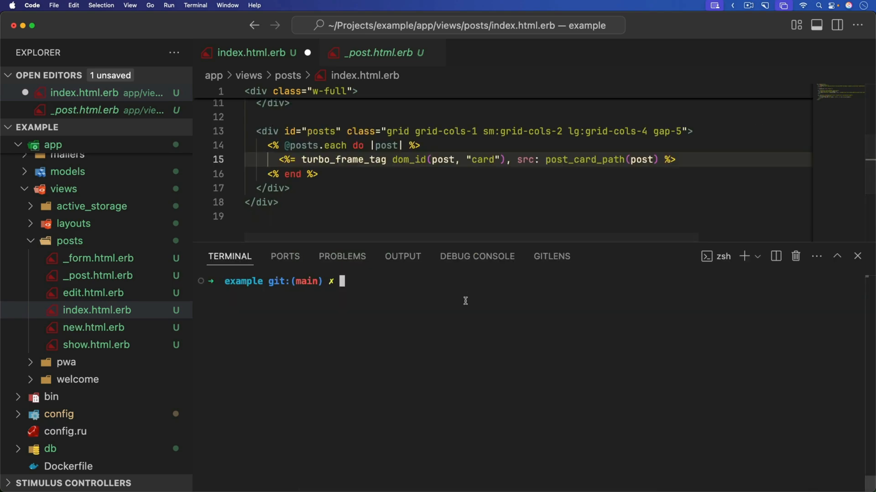
Run rails g controller posts/card show in the terminal.
type("rails g")
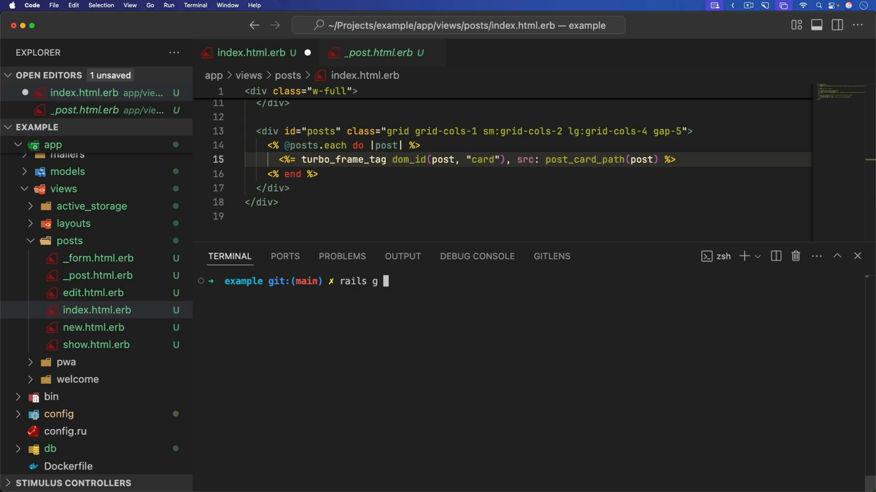
type("controller posts/")
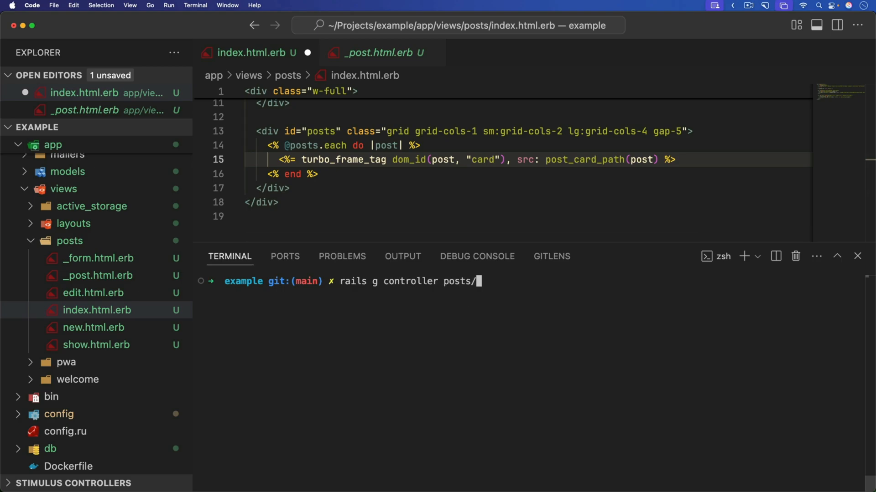
type("card show")
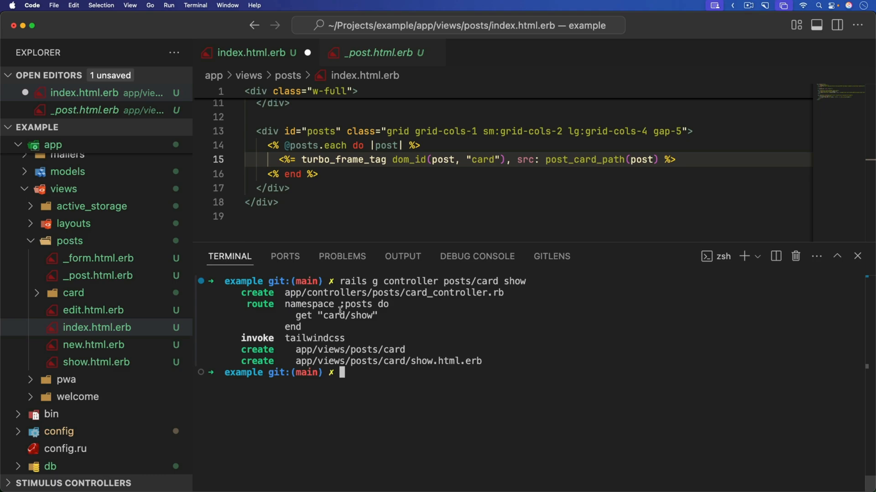
In config/routes.rb add resource :cards, only: :show, module: :posts.
key("cmd+p")
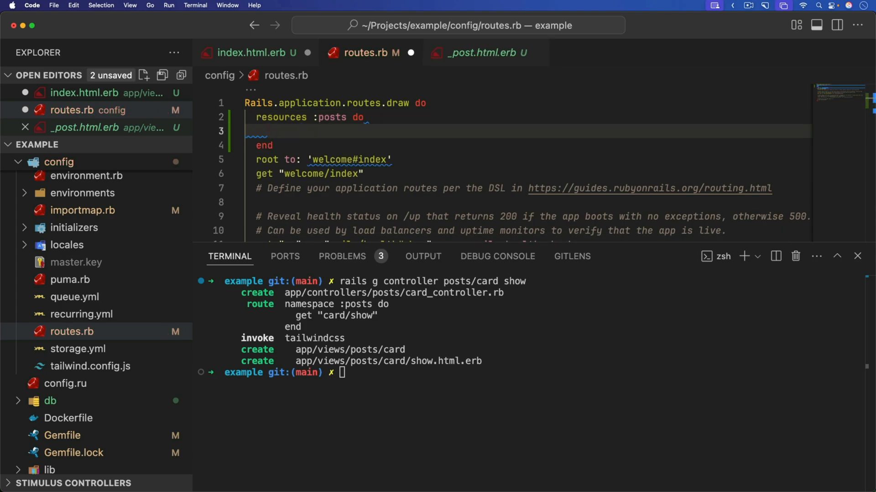
type("resource :cards, only: :")
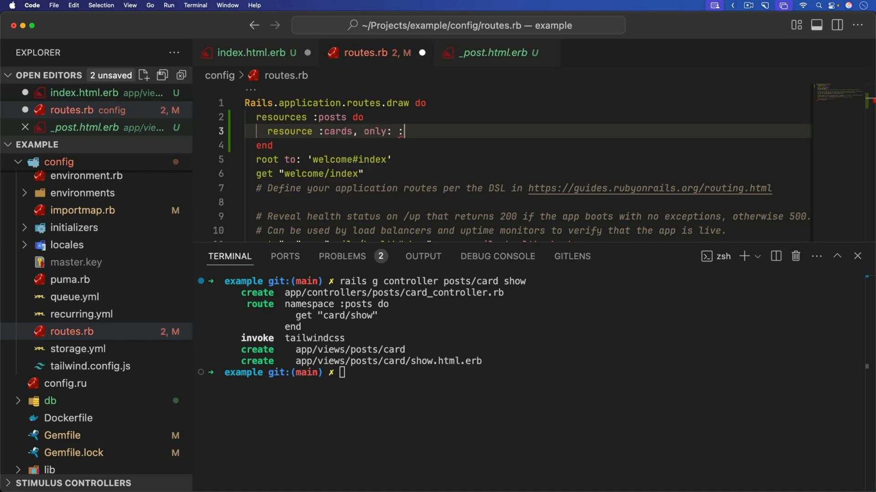
type("show, module")
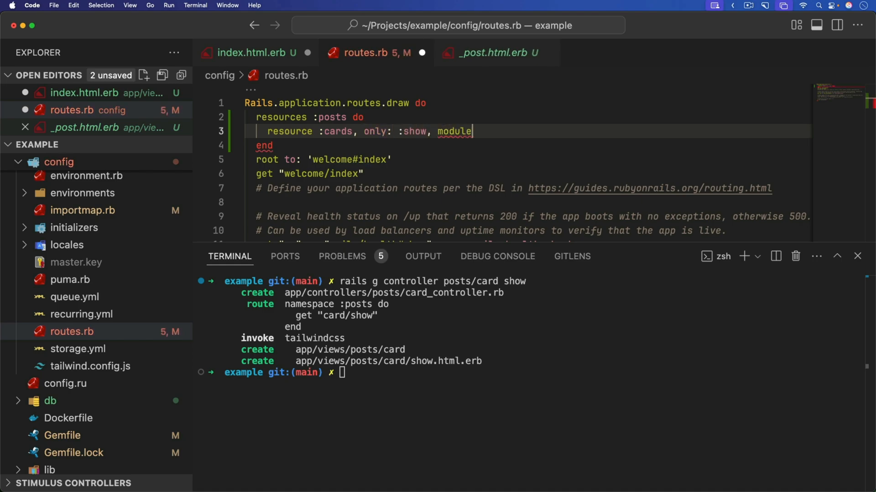
type(": :posts")
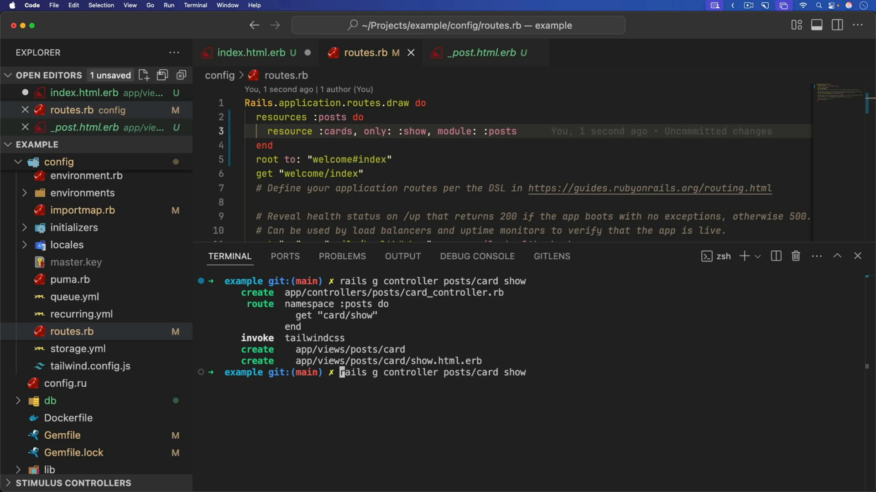
Destroy the posts/card controller and regenerate it as posts/cards with a show action.
type("rails d controller posts/card show")
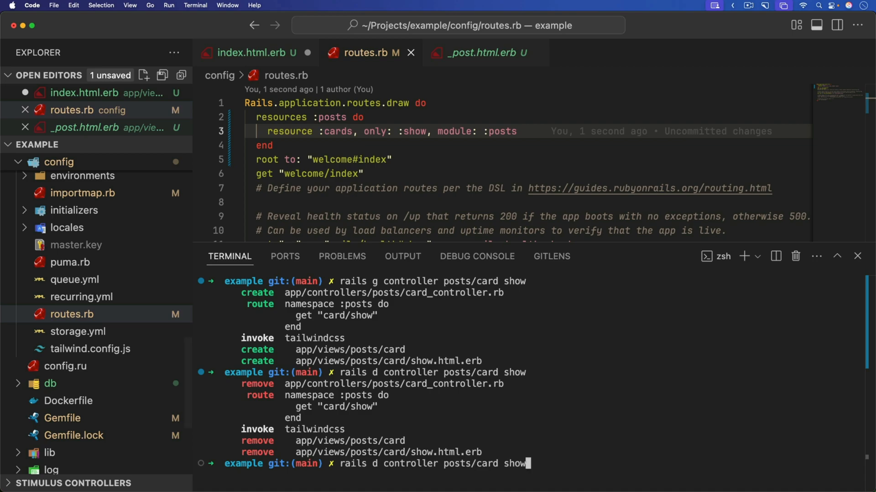
type("rails g controller posts/cards show")
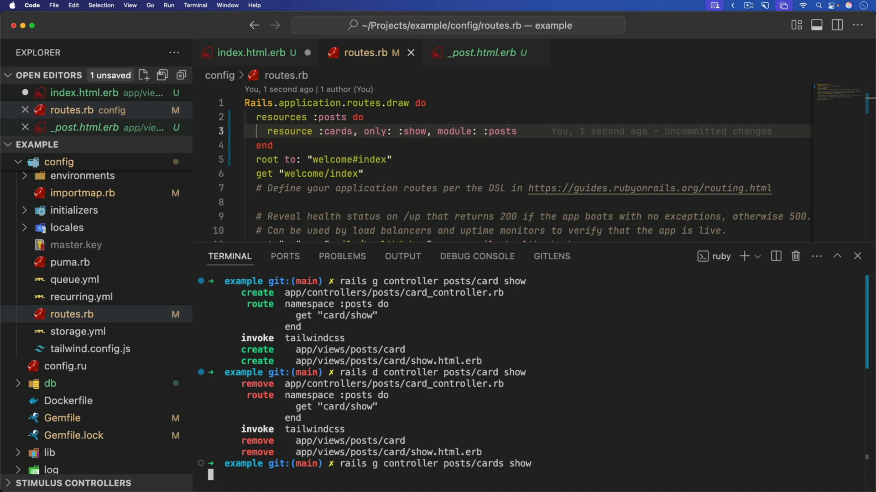
key("enter")
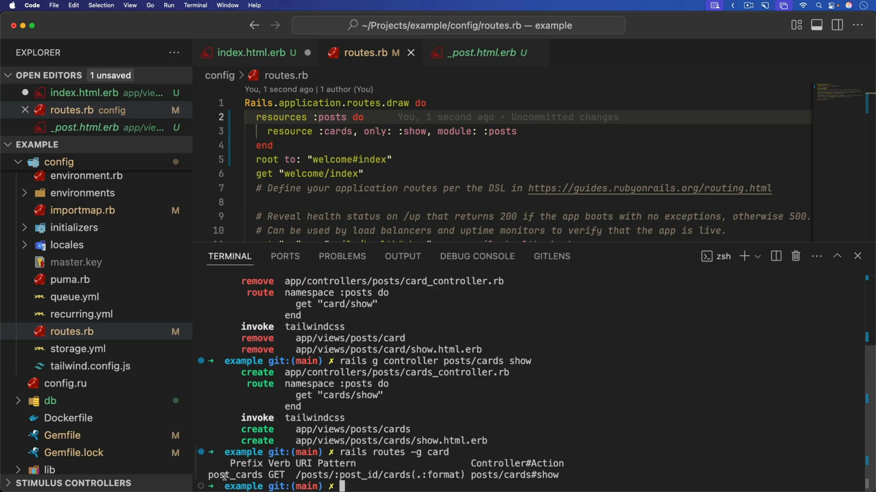
left_click(251, 53)
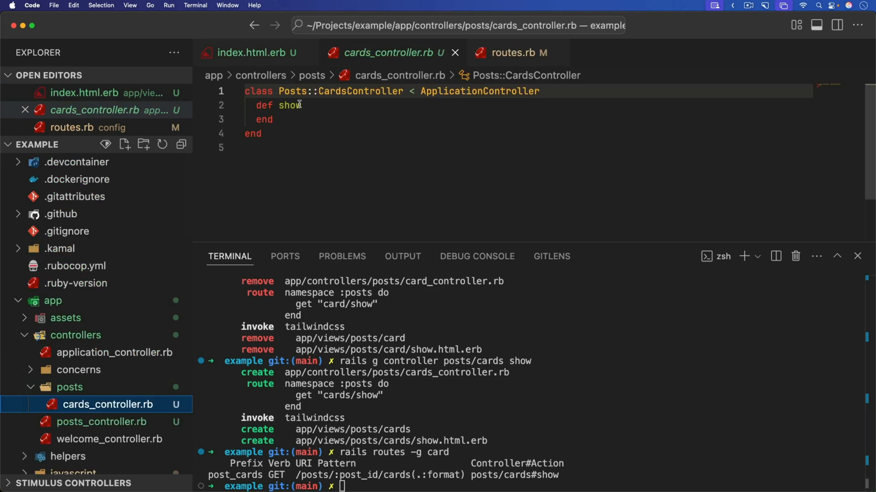
key("enter")
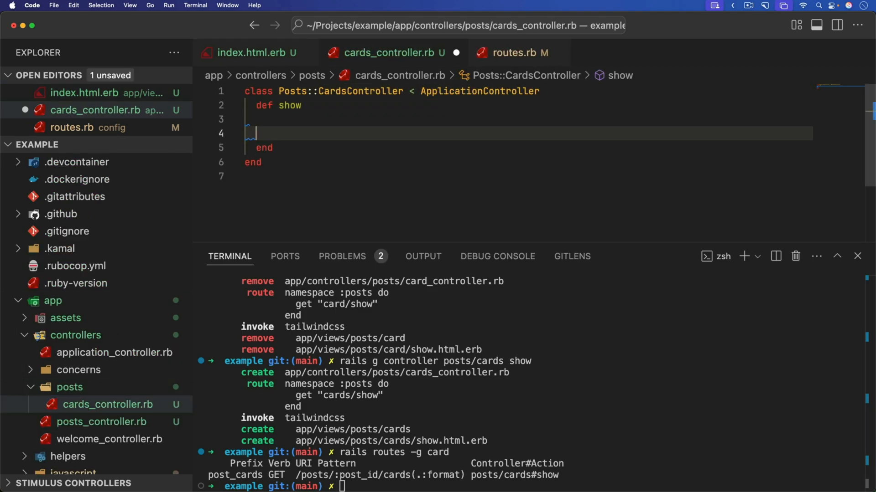
type("@post =")
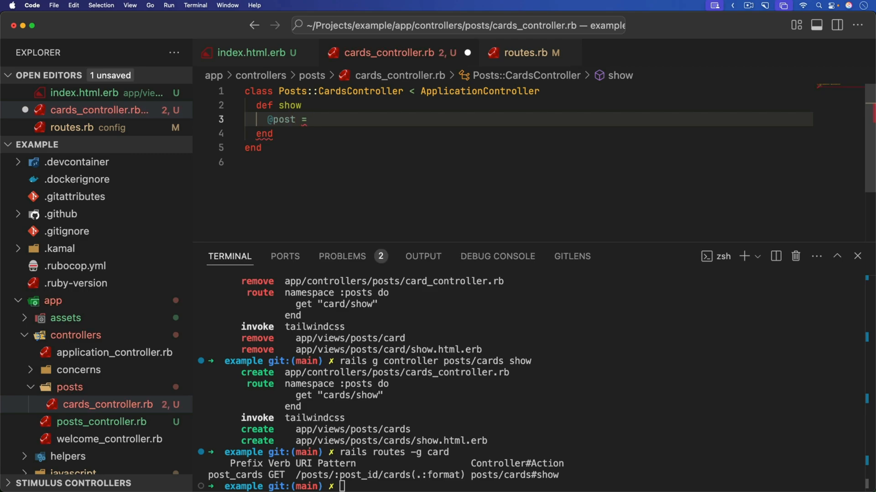
type("Post.find()")
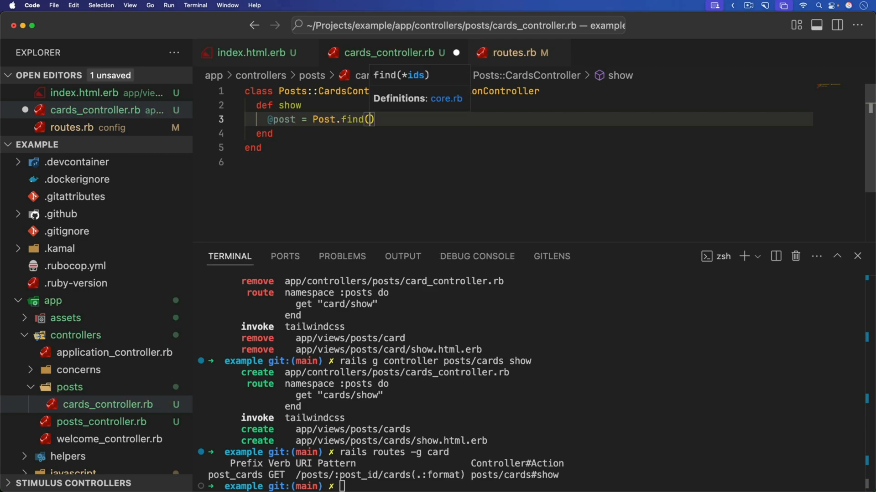
type("params")
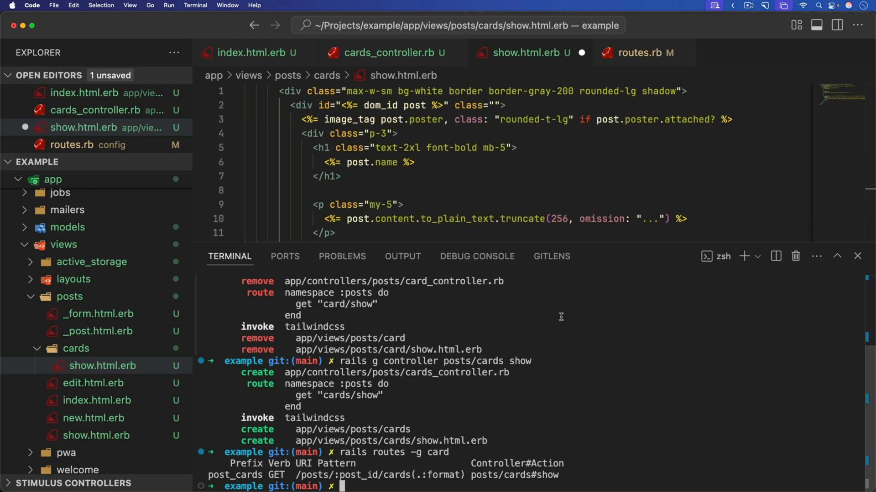
left_click(252, 53)
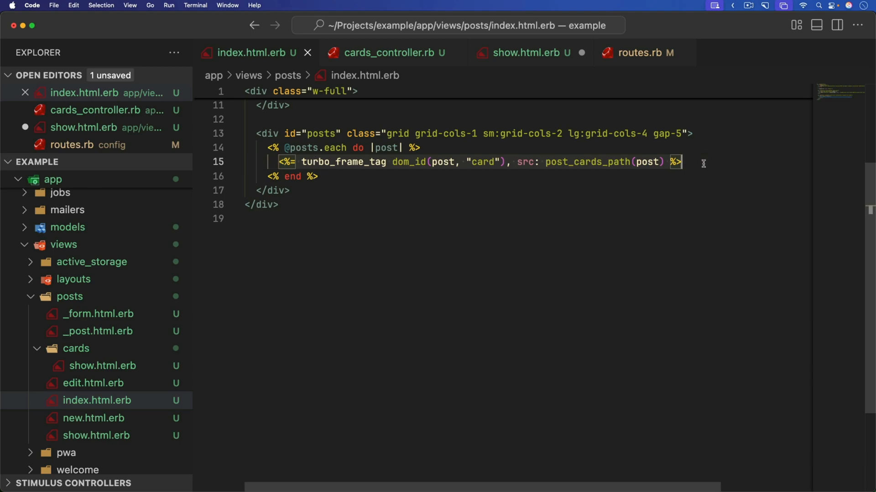
left_click(524, 53)
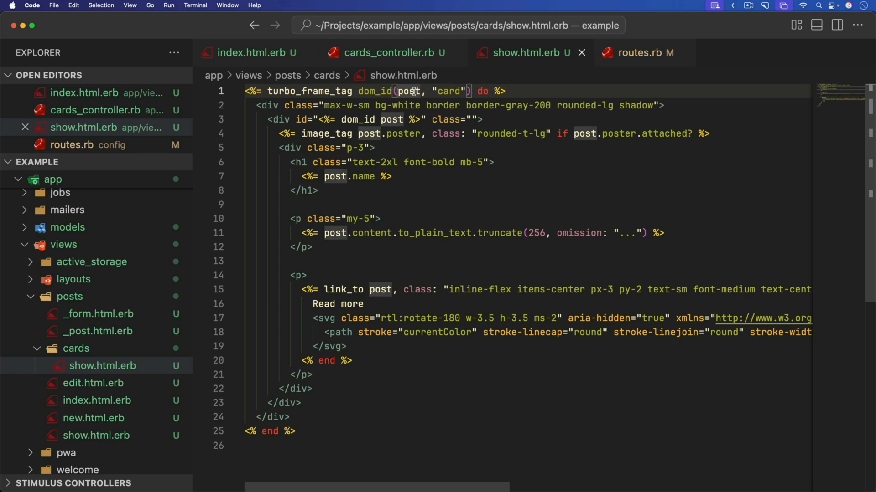
type("@")
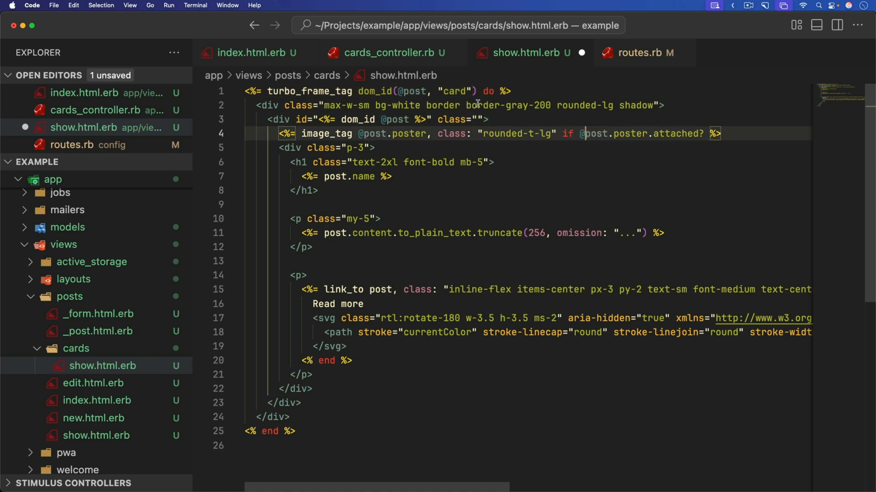
left_click(384, 52)
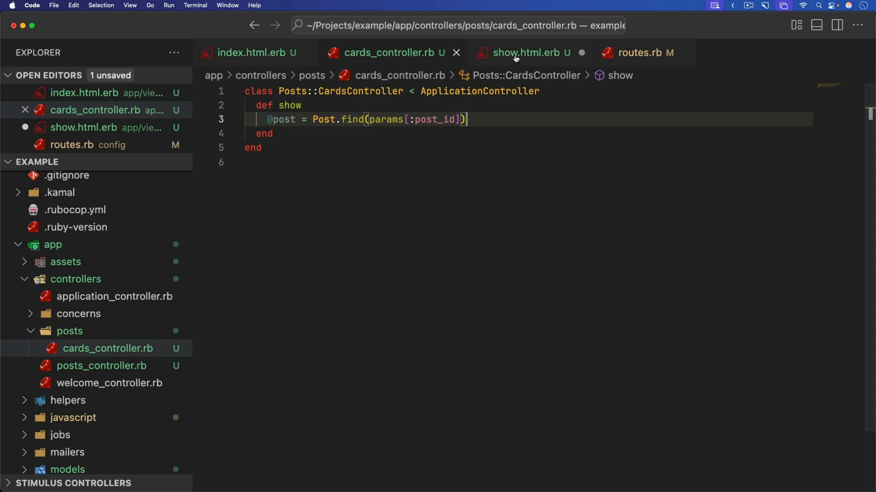
left_click(524, 53)
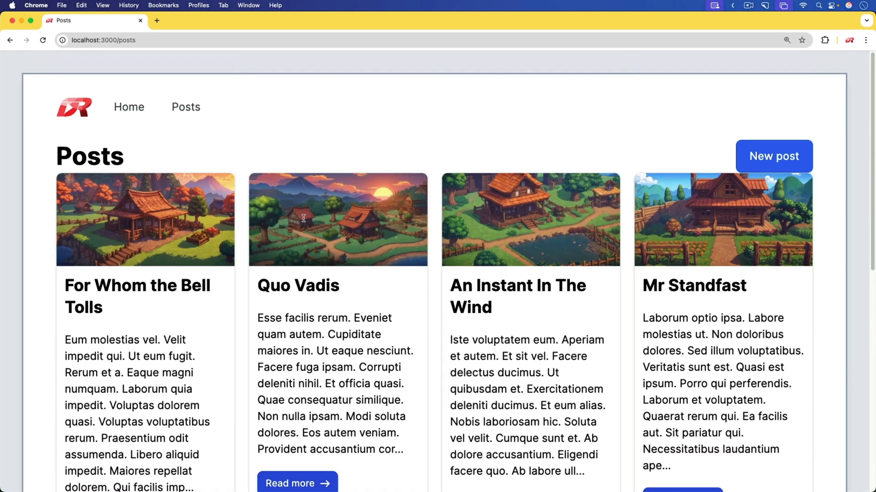
mouse_move(140, 227)
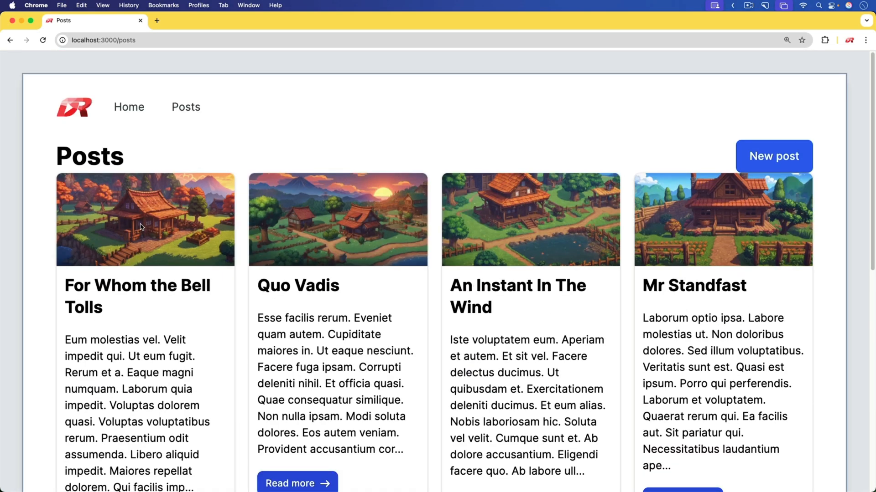
mouse_move(143, 220)
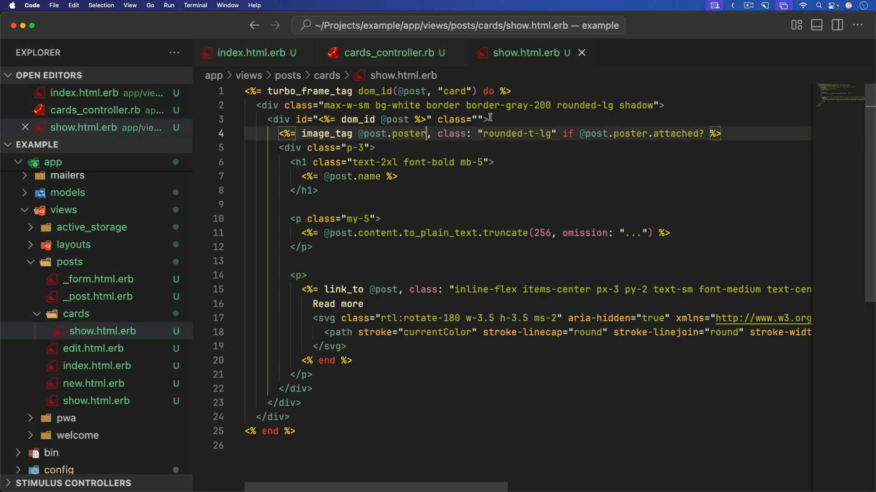
type(".")
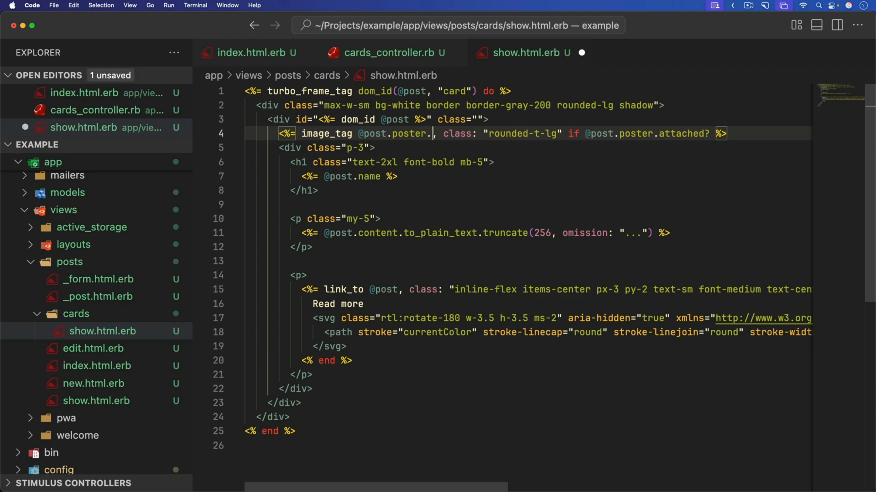
type("variant(:th")
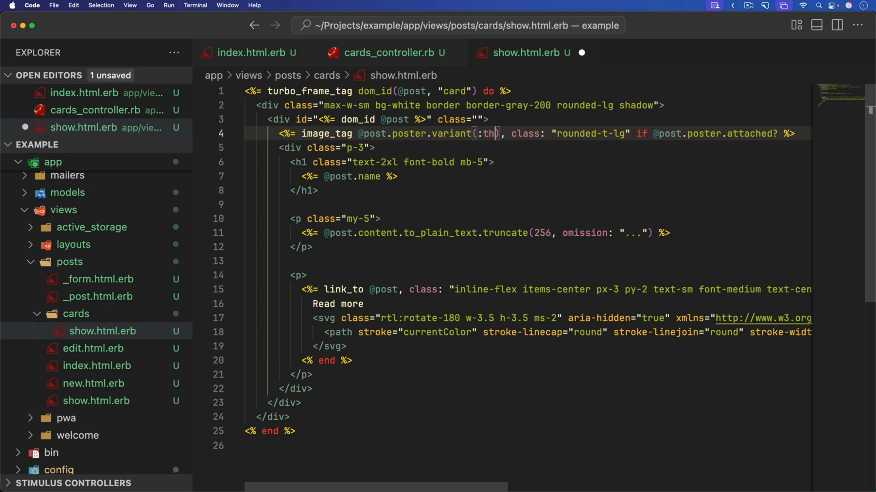
key("cmd+p")
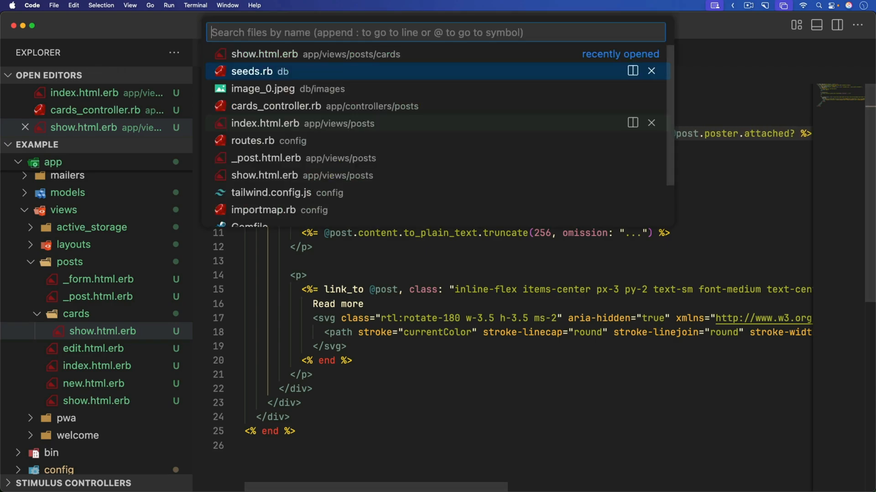
type("post.rb")
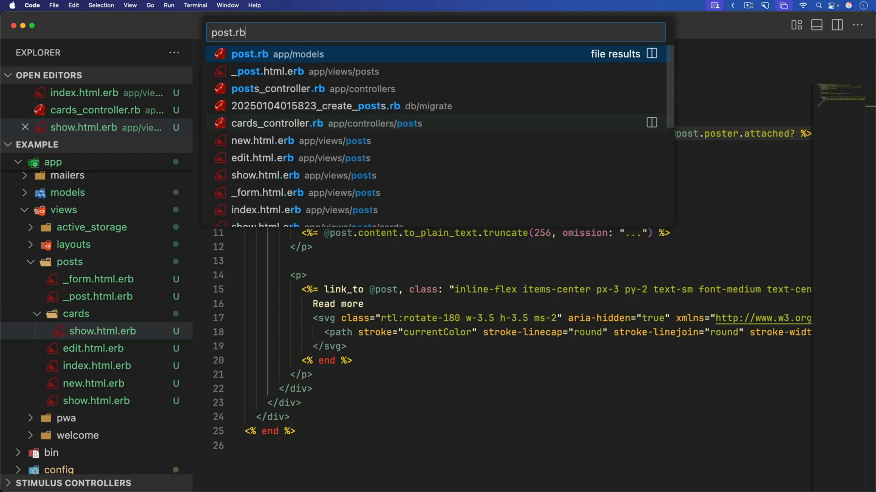
left_click(250, 53)
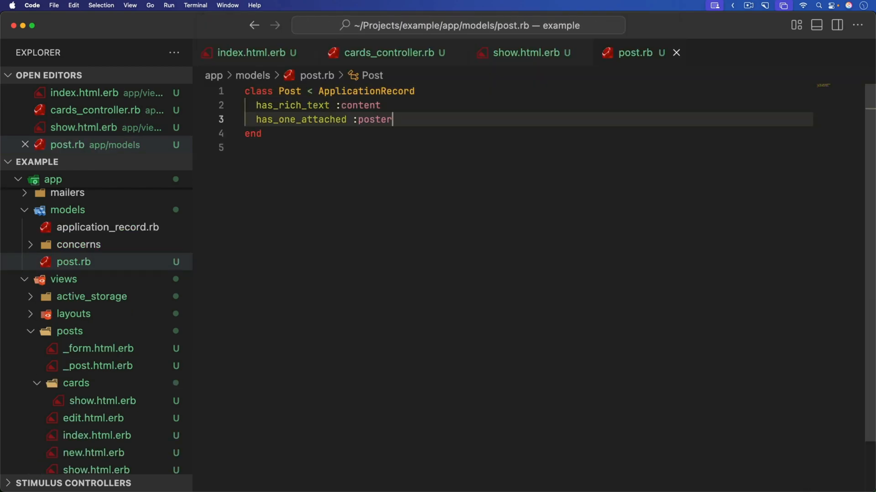
Define blob.variant :thumb as resize_and_pad 350 by 185 with a saver quality setting.
type("do |blob|")
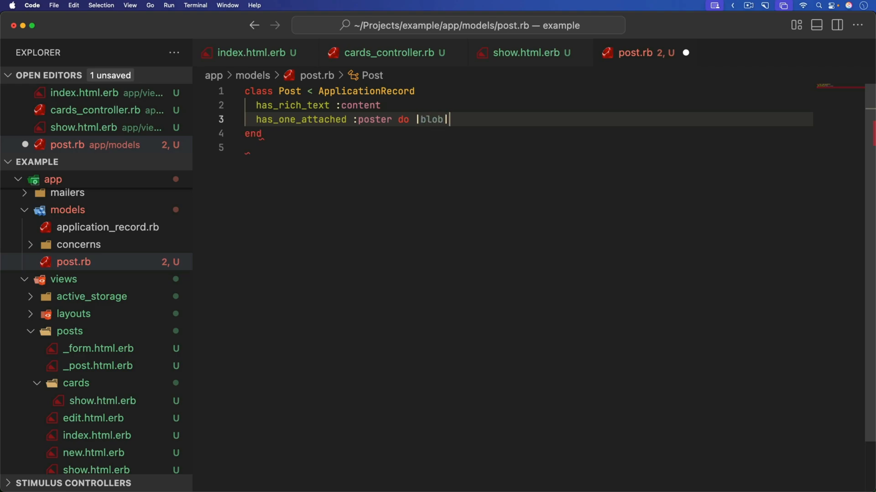
type("blob.v")
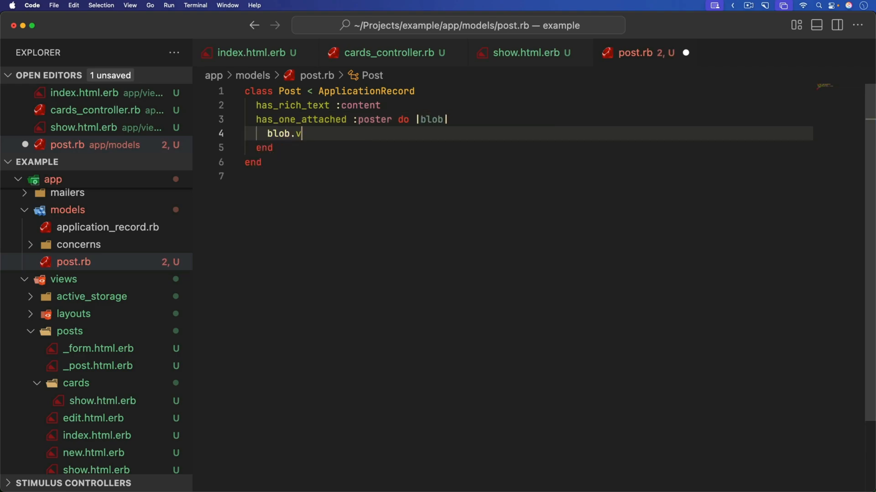
type("ariant :thumb")
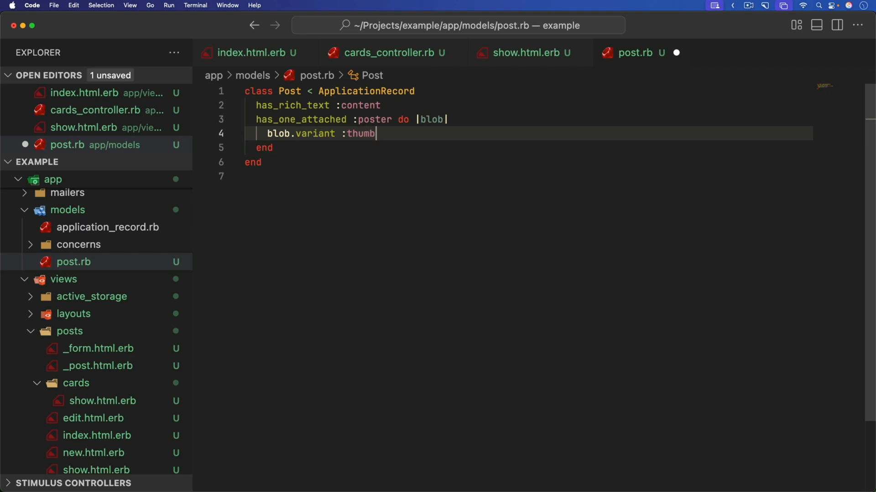
type(", resize")
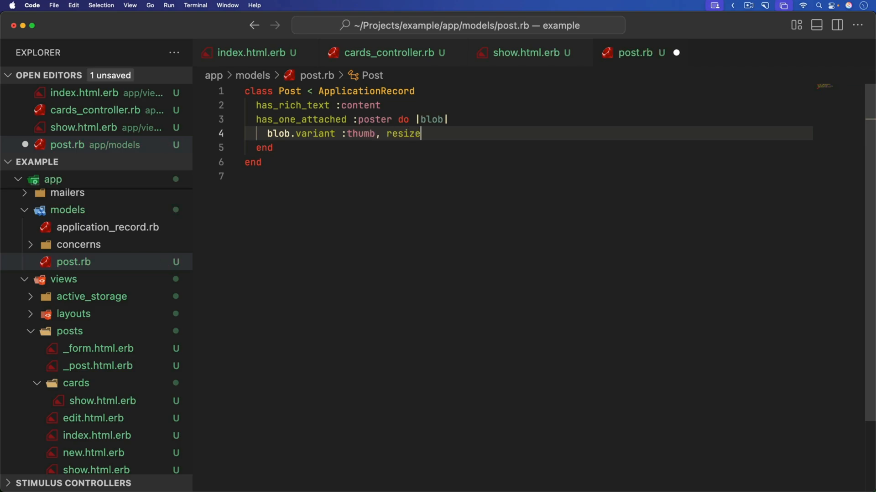
type("_and_pad: []")
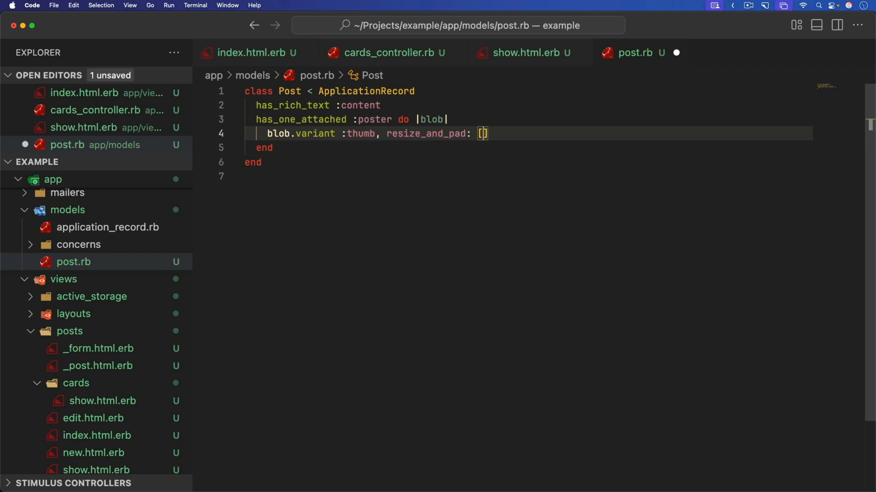
type("350,")
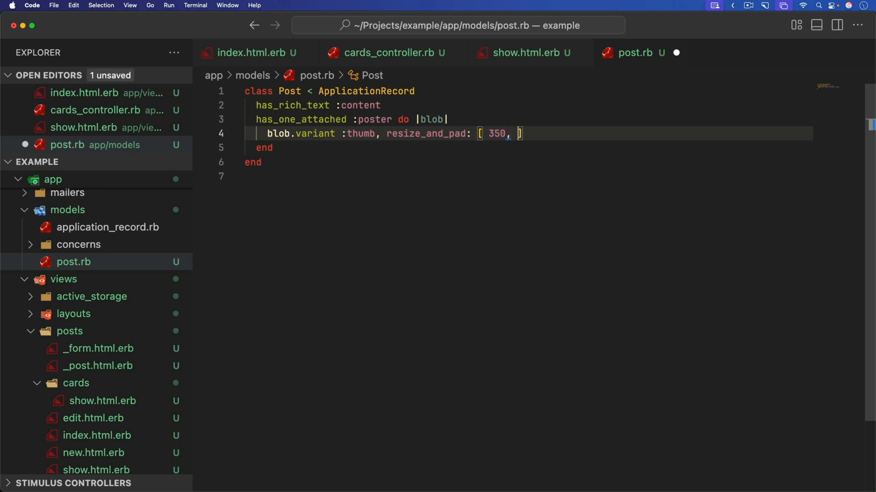
type("185")
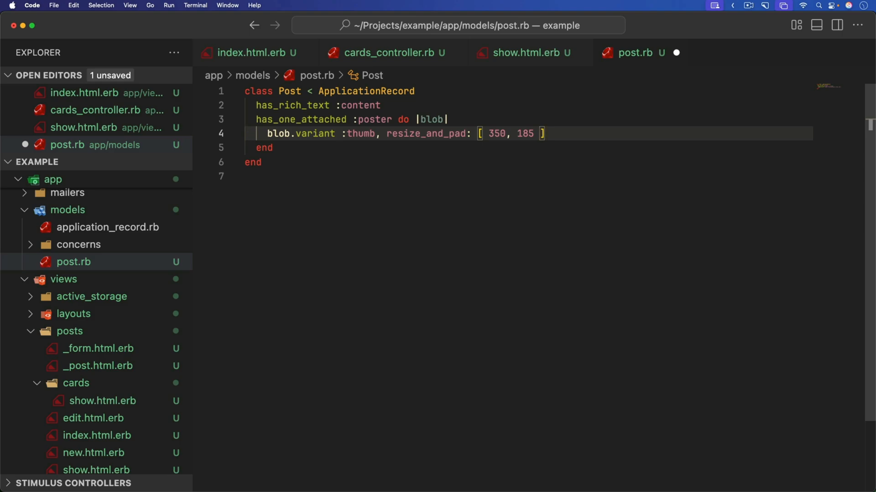
type(",")
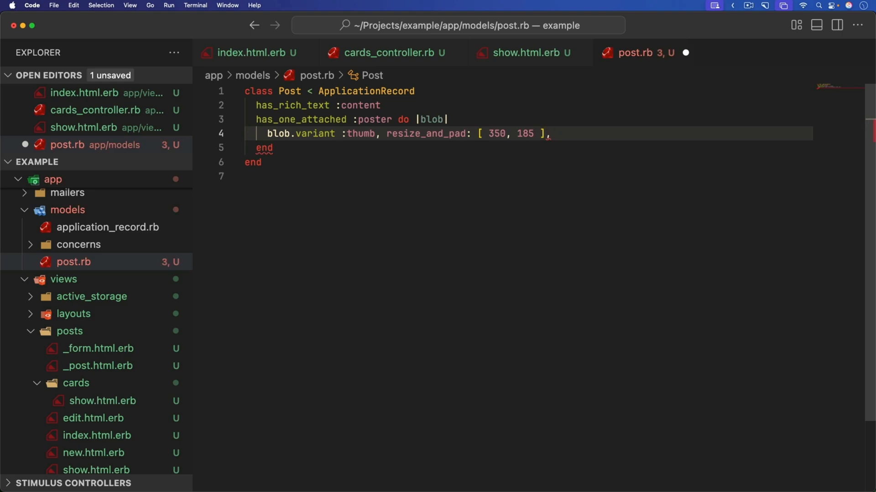
type("saver: { quality:")
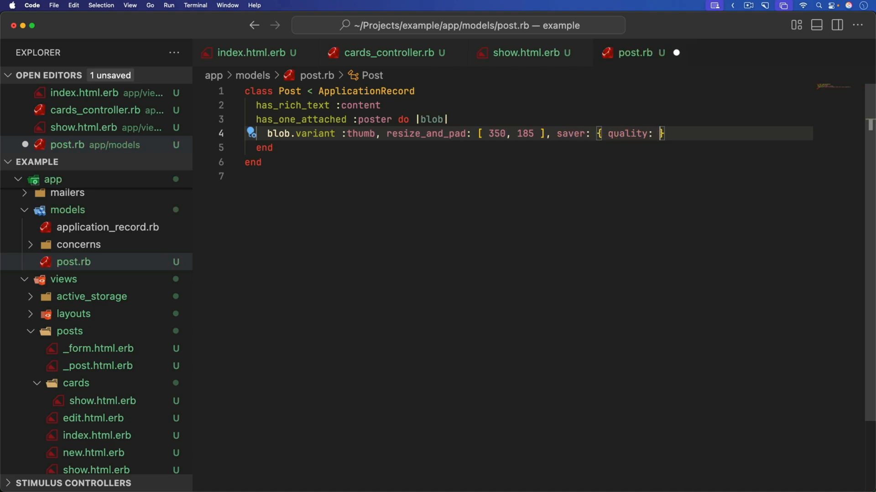
type("10")
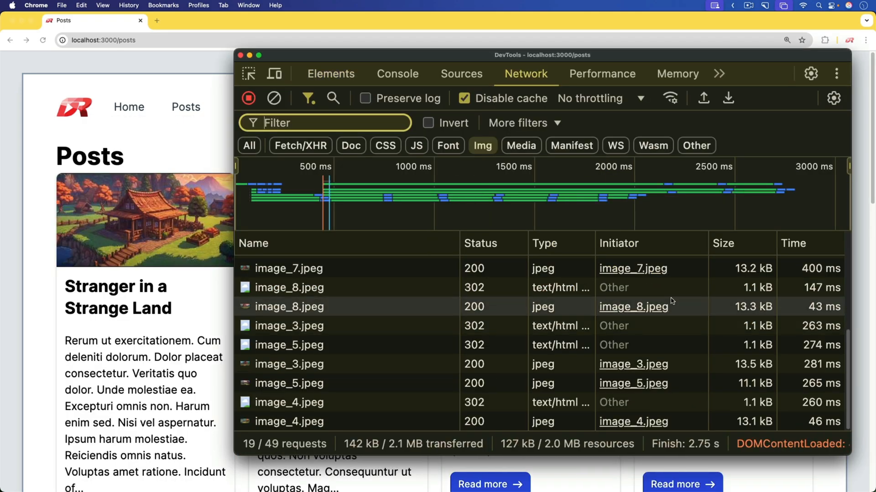
mouse_move(713, 383)
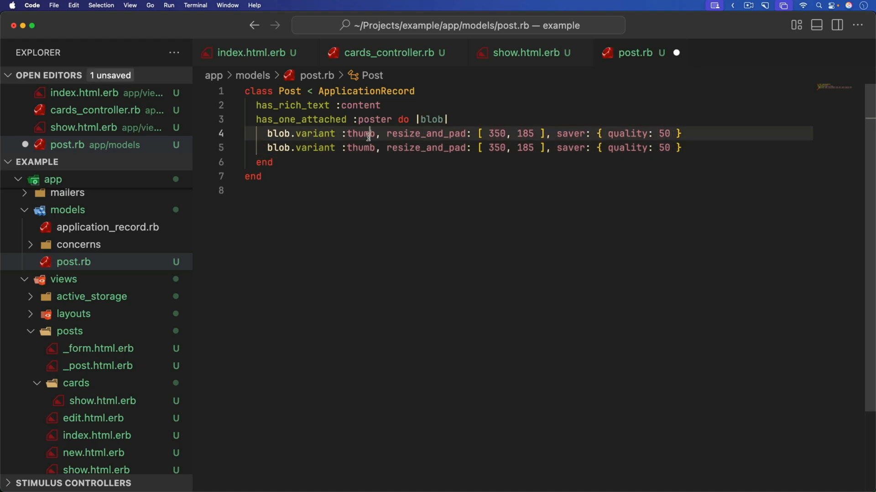
Define a :loader variant padded to 35 by 19 with quality 50 and gaussblur 1.
type("loader")
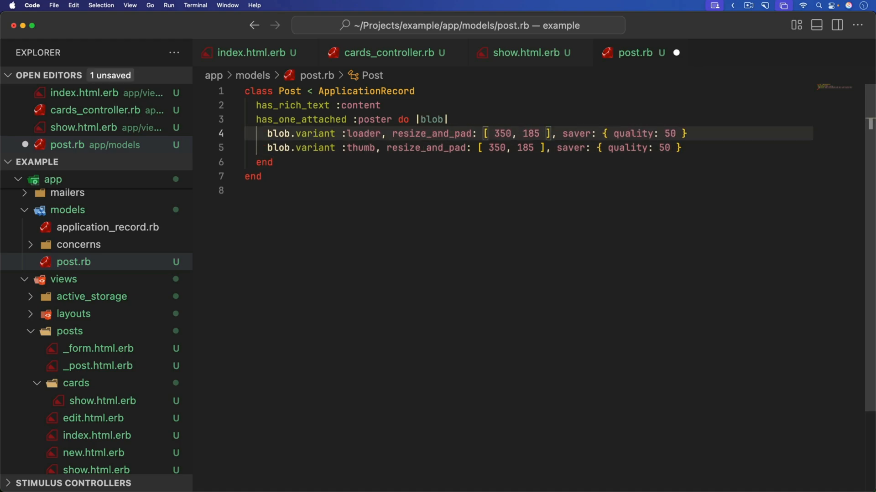
key("Backspace")
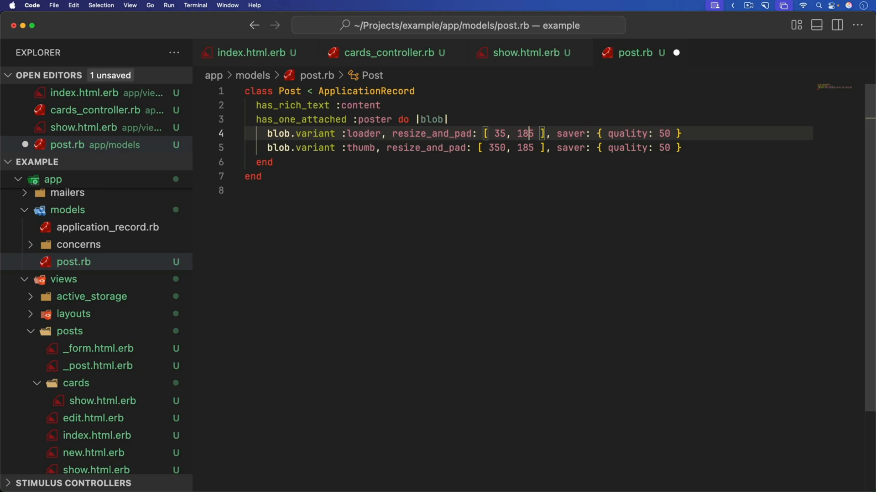
type(".")
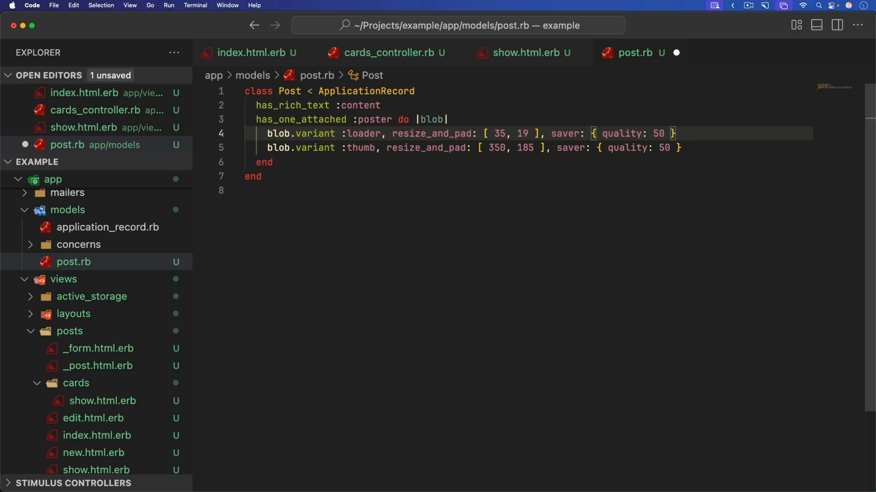
type(",")
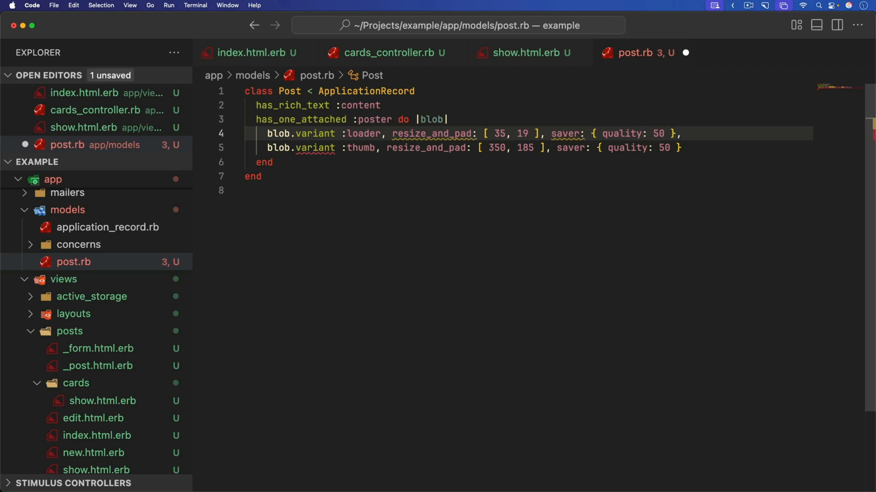
type(", gauss")
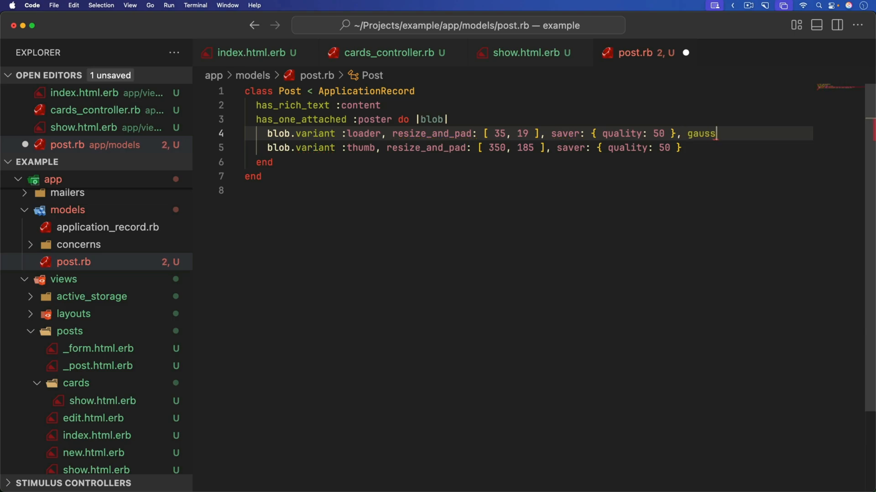
type("blur: 1")
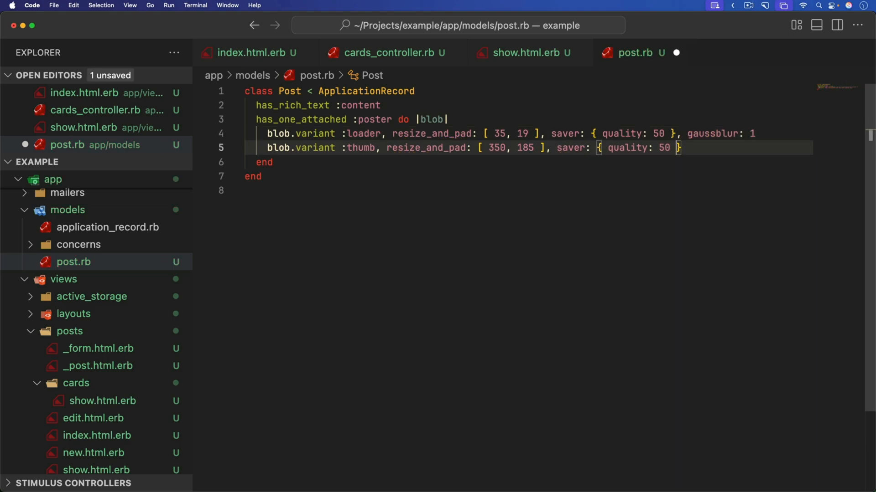
type("100")
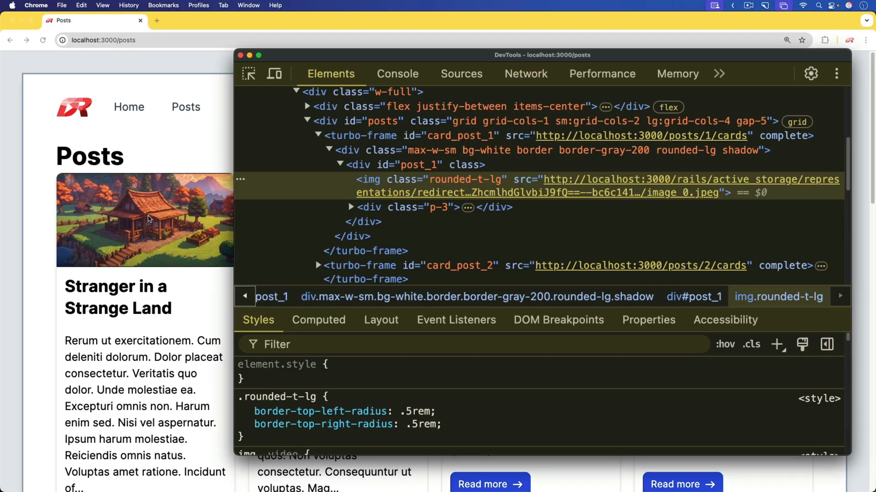
Inspect the card img in DevTools, then reload the posts page to see the tiny posters.
left_click(525, 73)
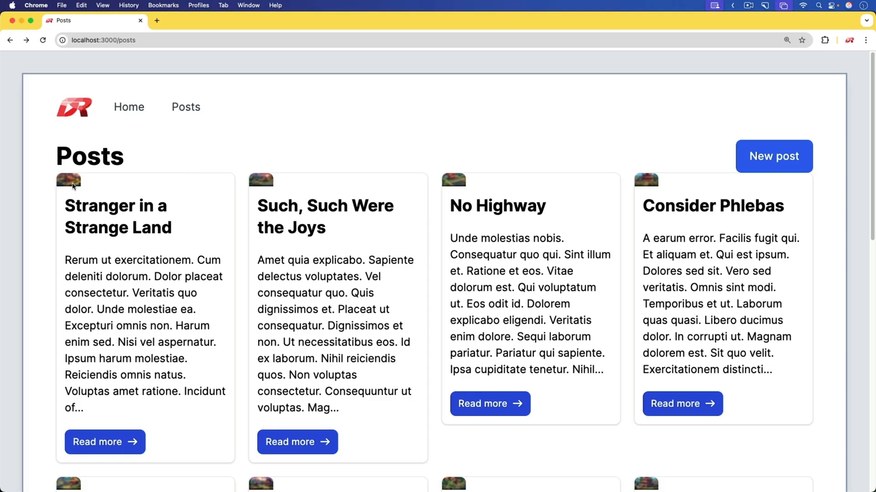
mouse_move(176, 193)
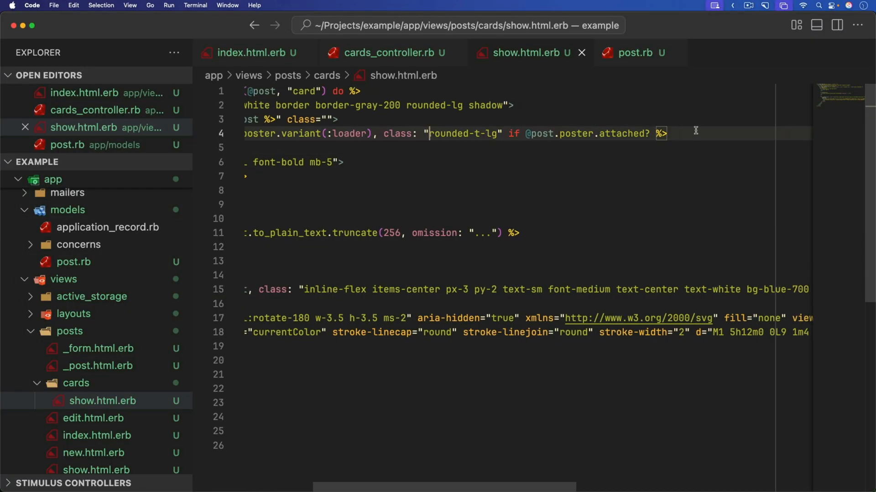
Point the card image_tag at the :loader variant with an inset-0 full-size class.
type("inset-0")
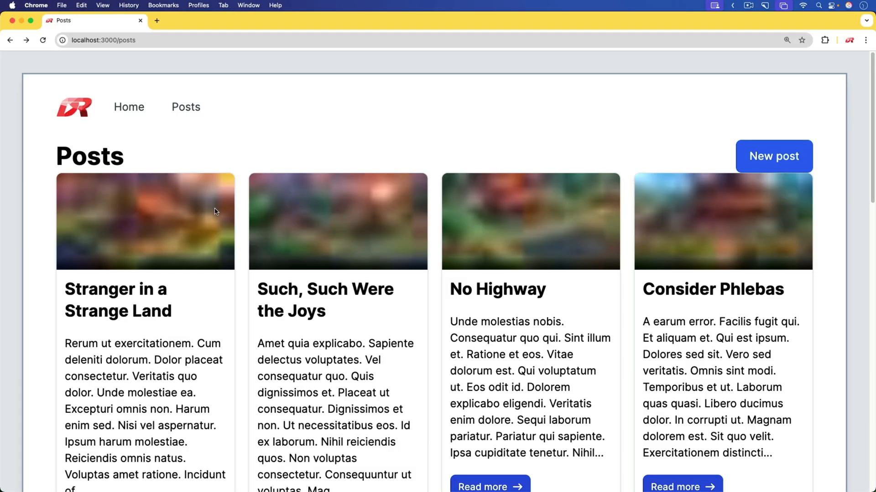
scroll("down", 3)
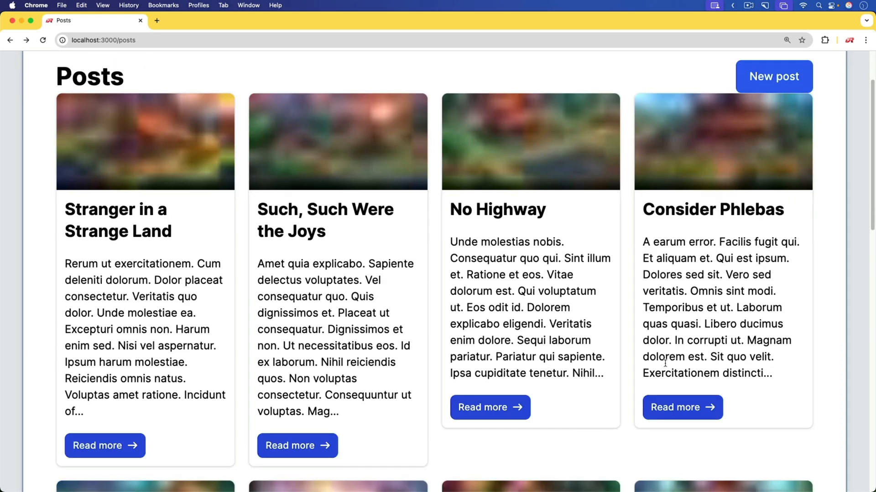
scroll("down", 3)
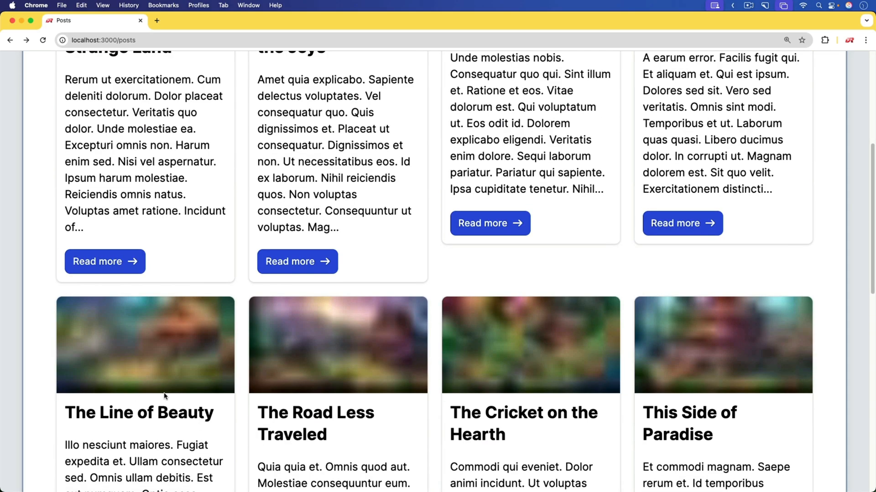
mouse_move(253, 408)
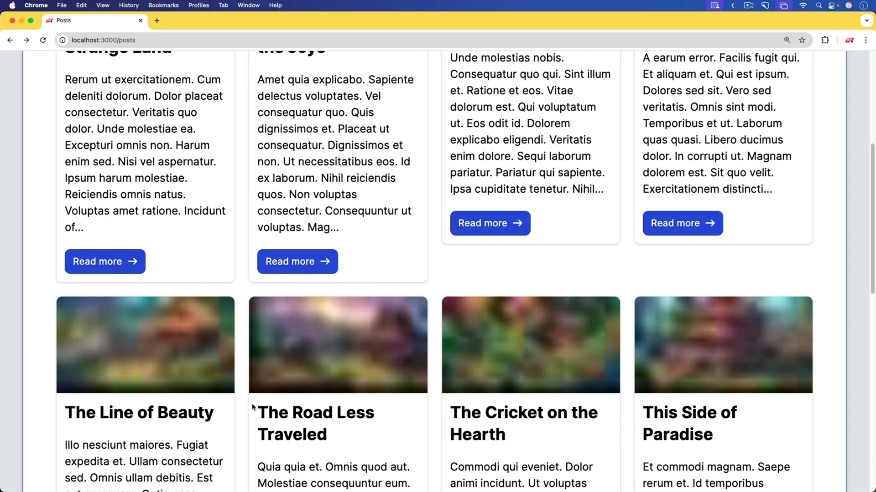
scroll("up", 3)
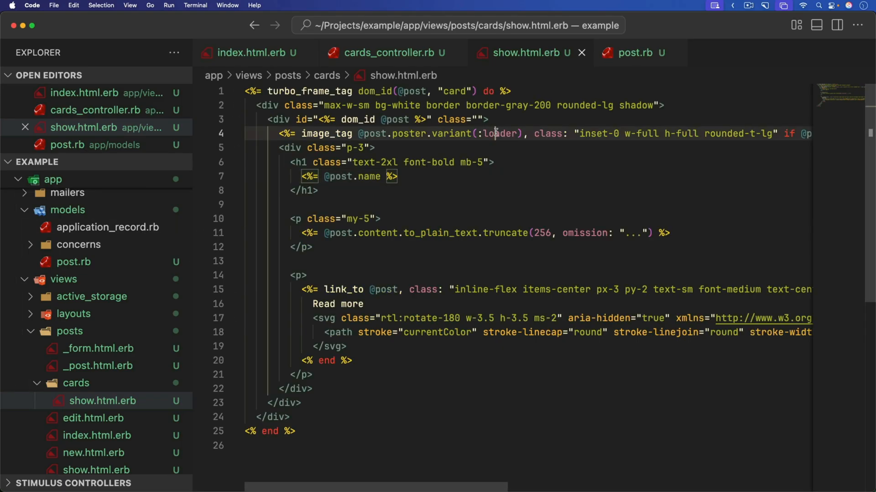
Switch the card image back to the :thumb variant and give the index turbo_frame_tag a do…end block.
type("thumb")
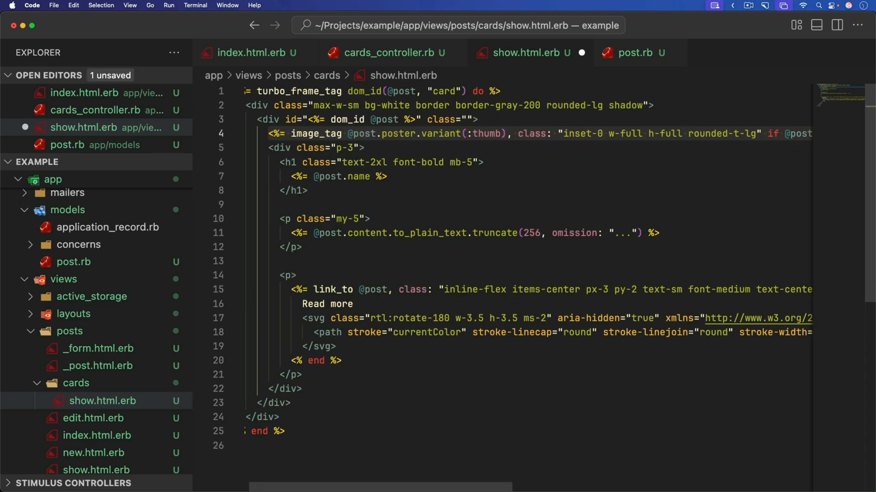
mouse_move(339, 53)
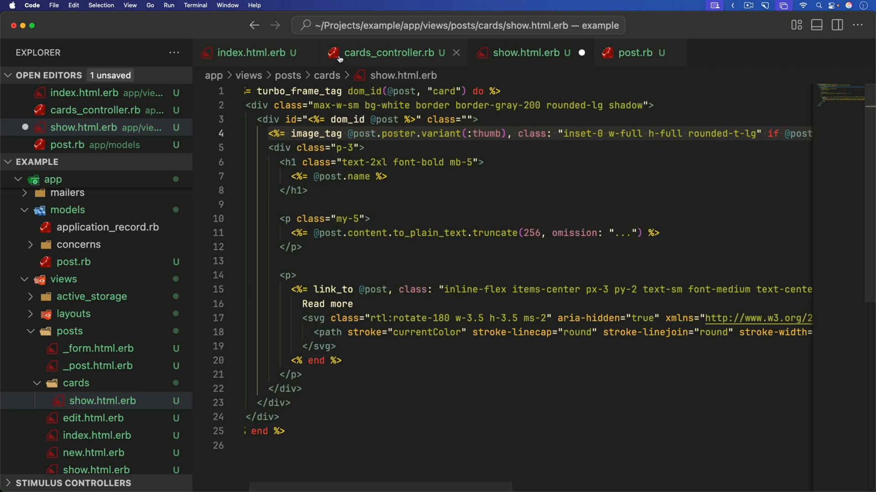
left_click(251, 53)
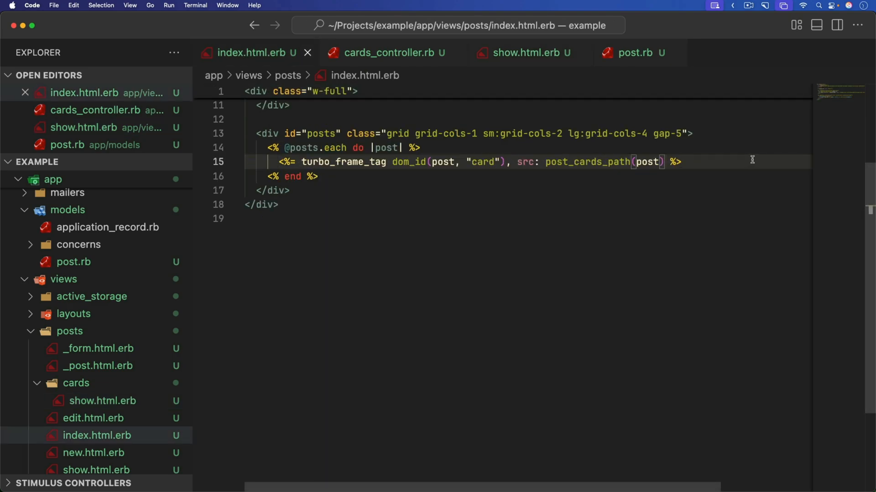
type("do")
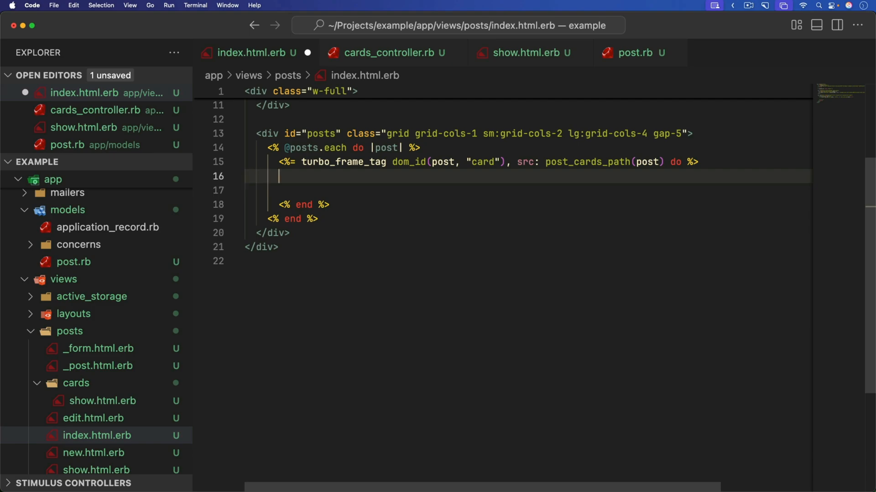
Paste the card's thumb image_tag markup inside the index page's turbo frame block.
type("<%= image_tag @post.poster.variant(:thumb), class: \"inset-0 w-full h-full rounded-t-lg\" if @post")
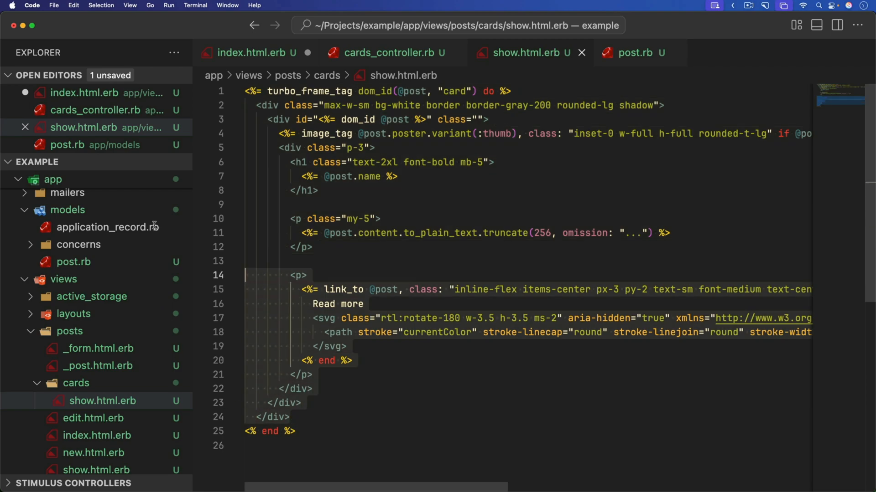
left_click(253, 53)
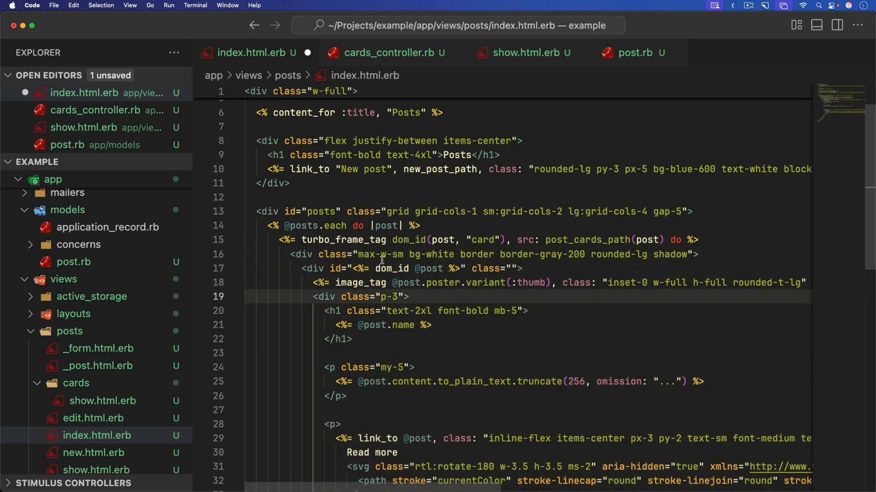
left_click(433, 325)
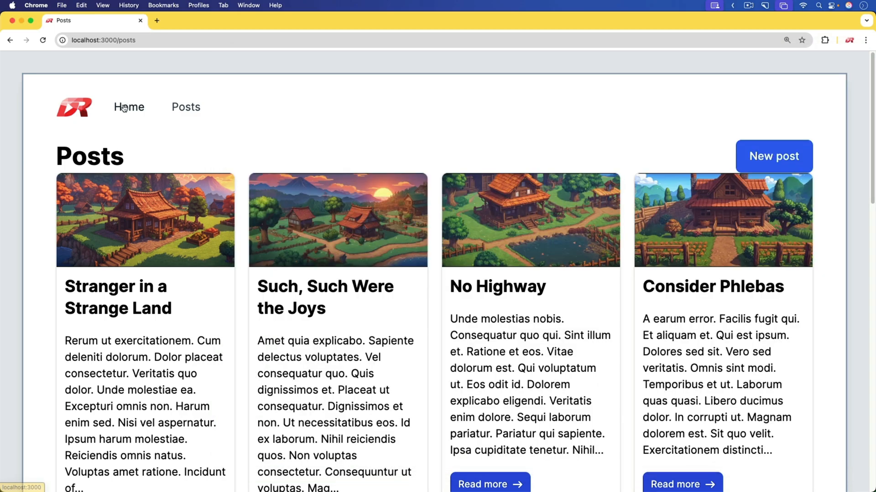
mouse_move(217, 194)
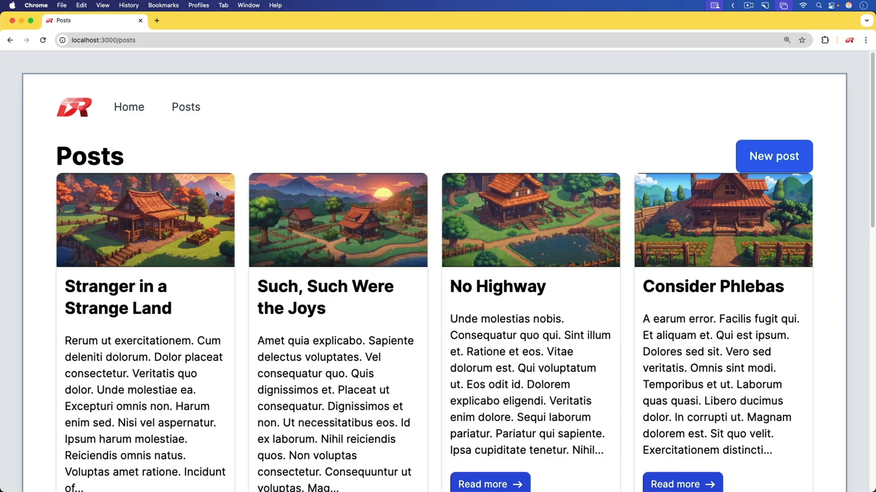
scroll("down", 3)
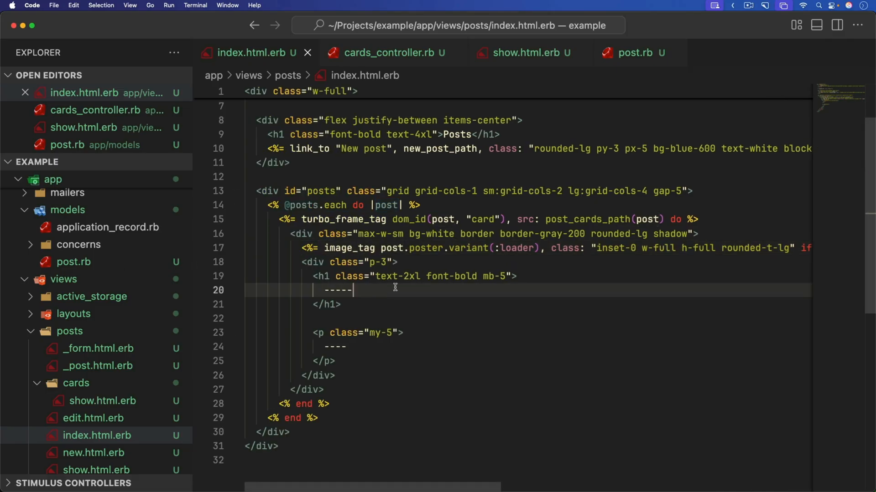
Replace the h1 dashes with <hr class="h-px my-8 bg-gray-800 border-gray-800 border-4">.
type("<hr class=>")
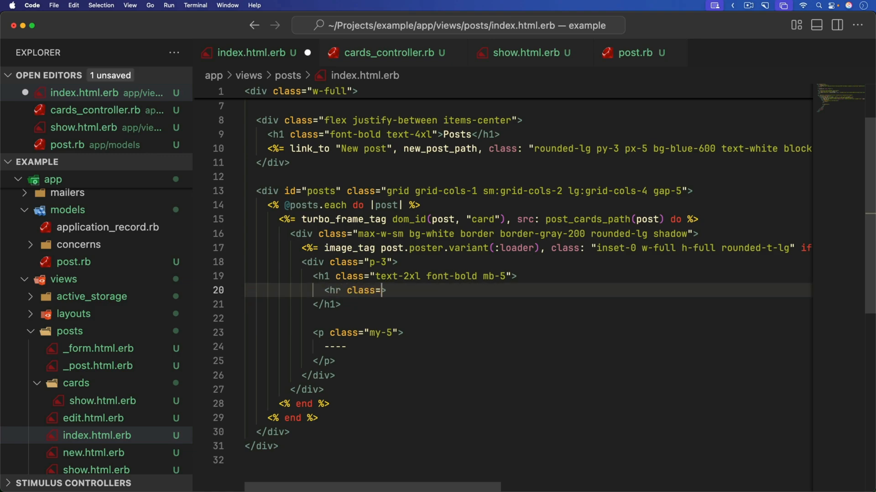
type("\"h-px my-8 bg-gray-")
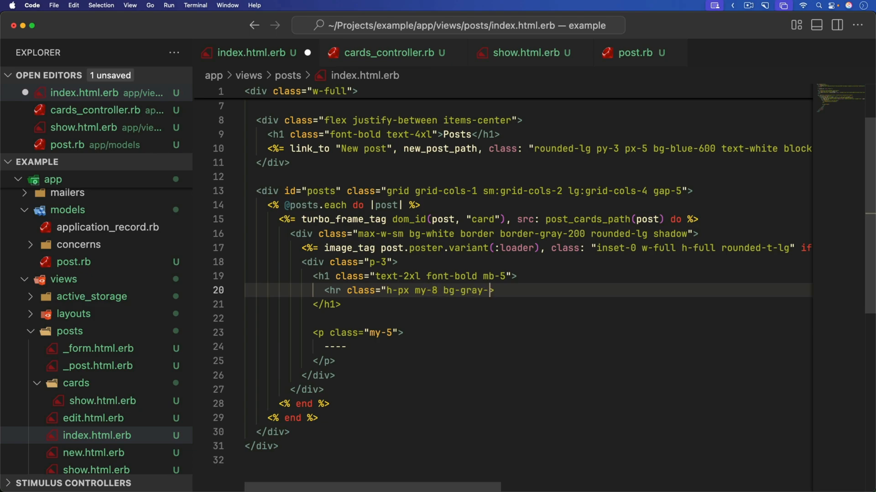
type("800 border-gray-800")
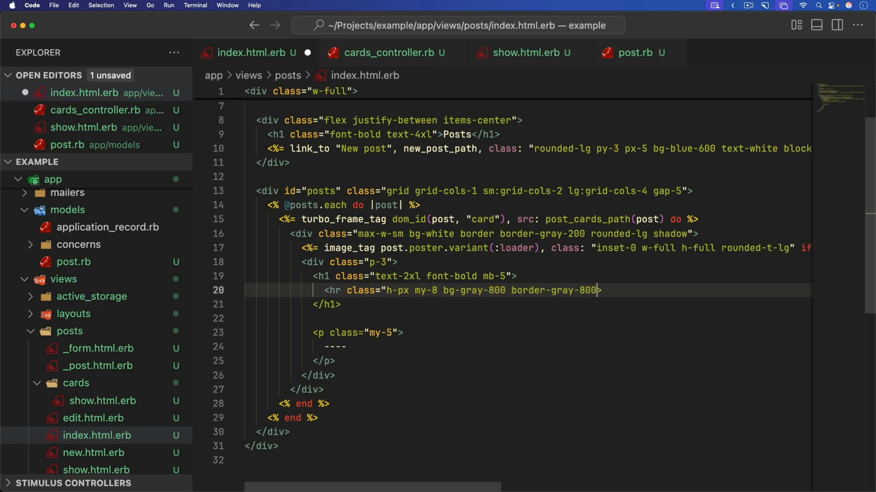
type("border-4")
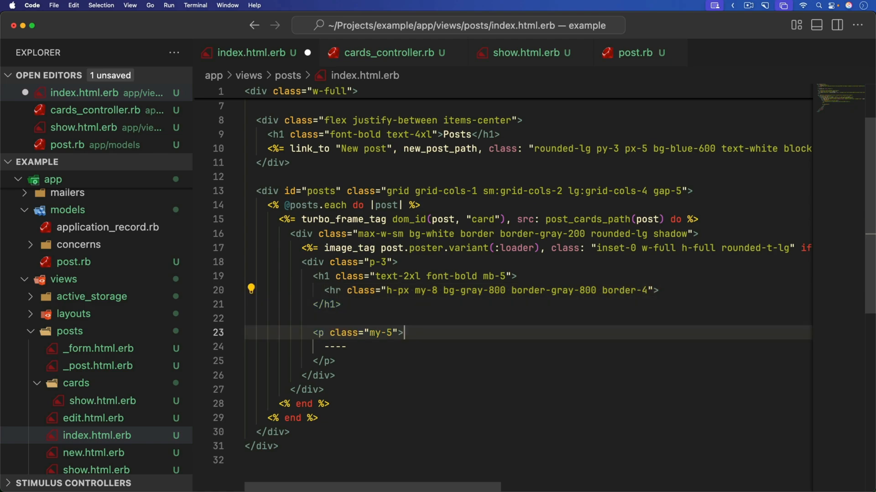
type("<hr class=\"h-px my-8 bg-gray-800 border-gray-800 border-4\">")
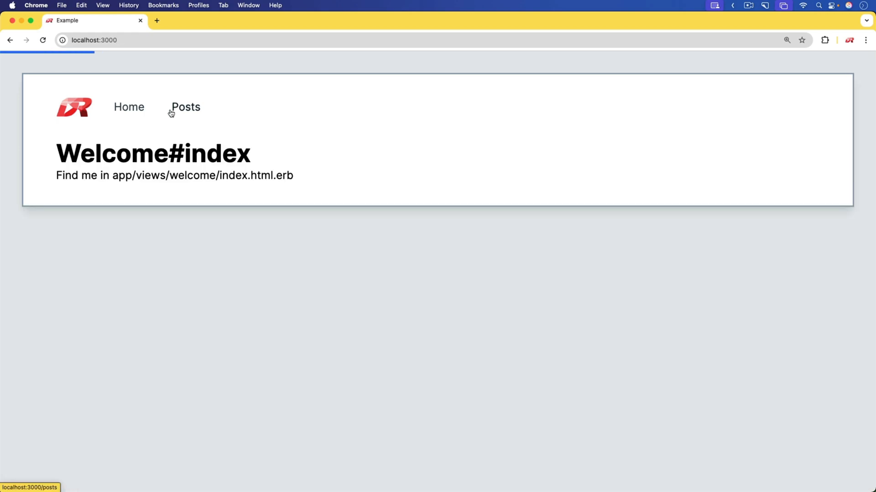
Open the Posts page from the navbar and watch every card load its full poster.
left_click(185, 106)
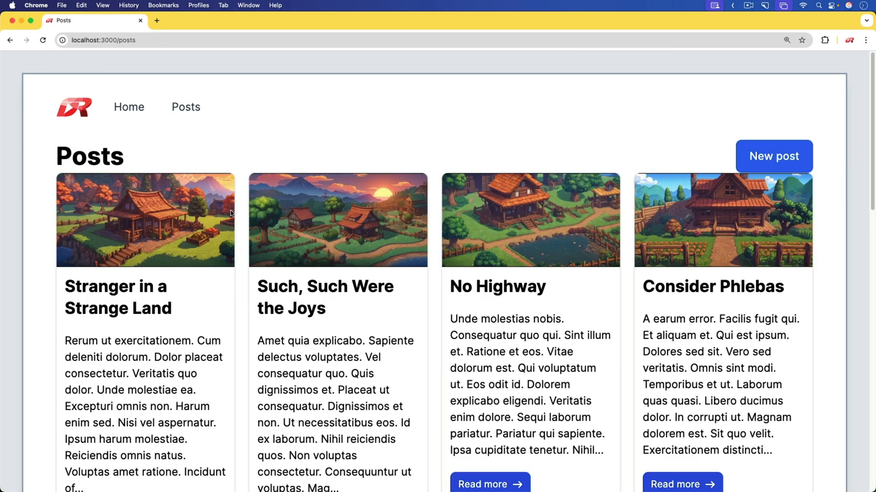
mouse_move(377, 248)
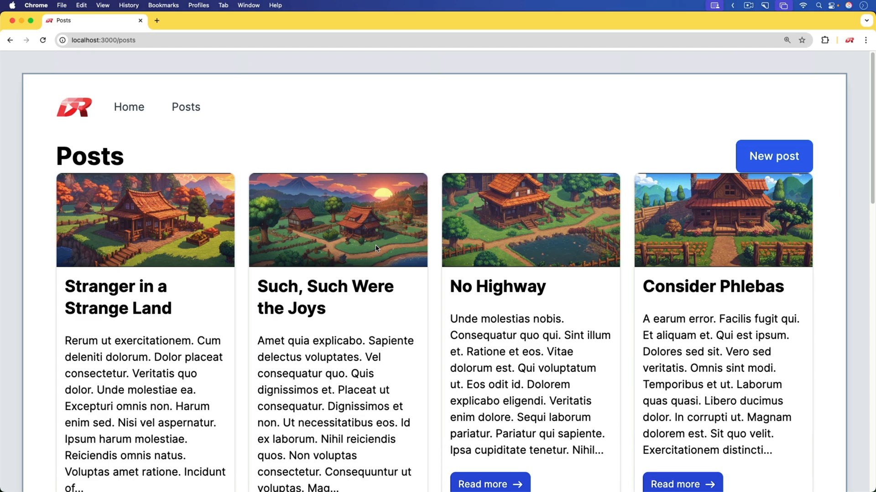
mouse_move(347, 203)
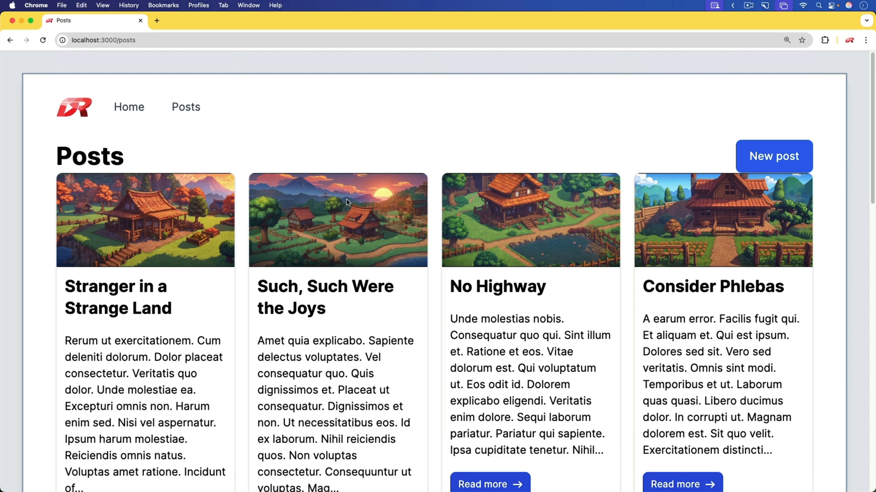
mouse_move(133, 333)
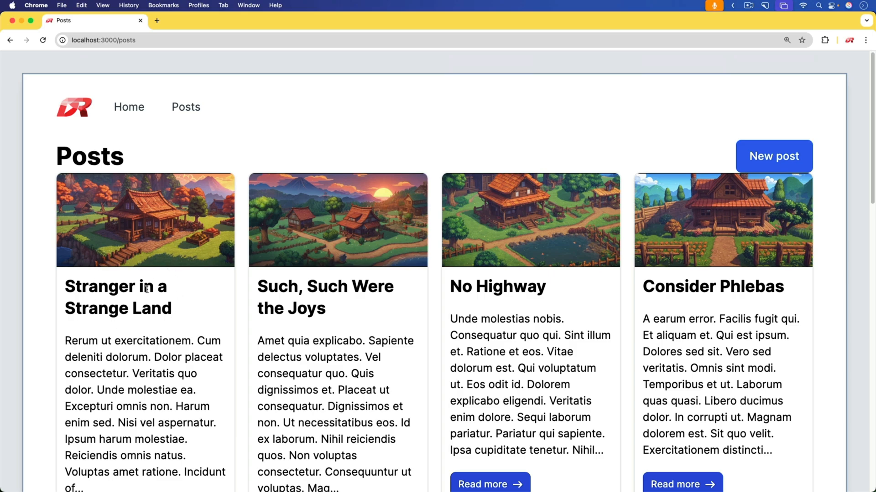
mouse_move(218, 434)
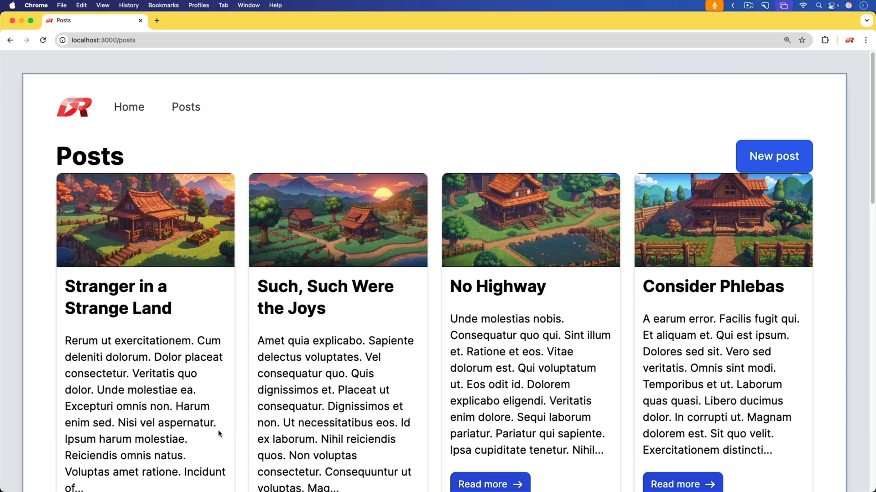
mouse_move(332, 241)
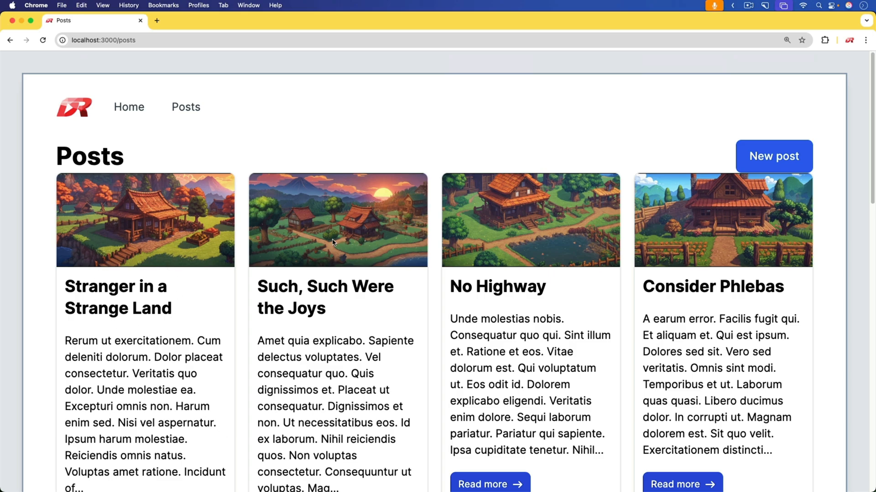
mouse_move(280, 247)
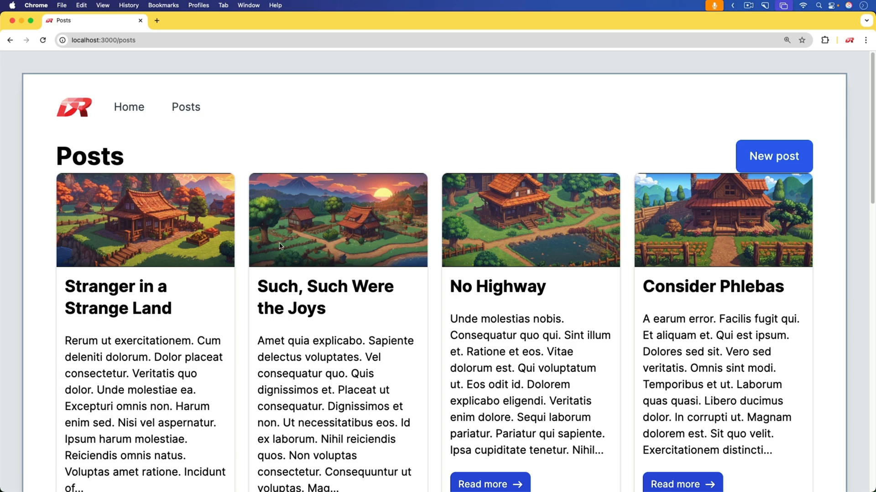
mouse_move(697, 236)
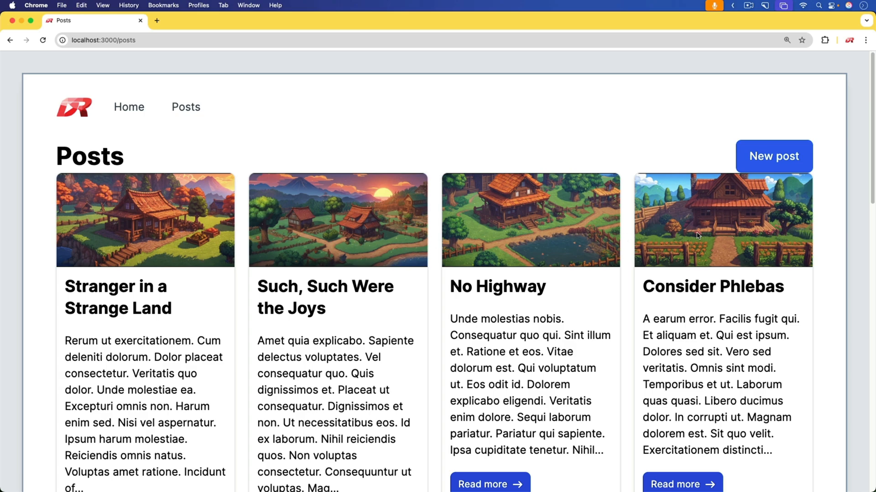
mouse_move(320, 261)
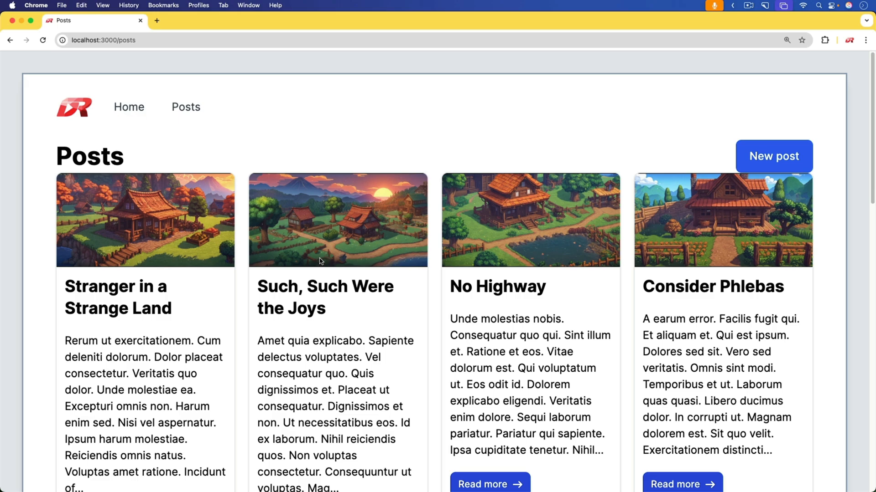
mouse_move(316, 218)
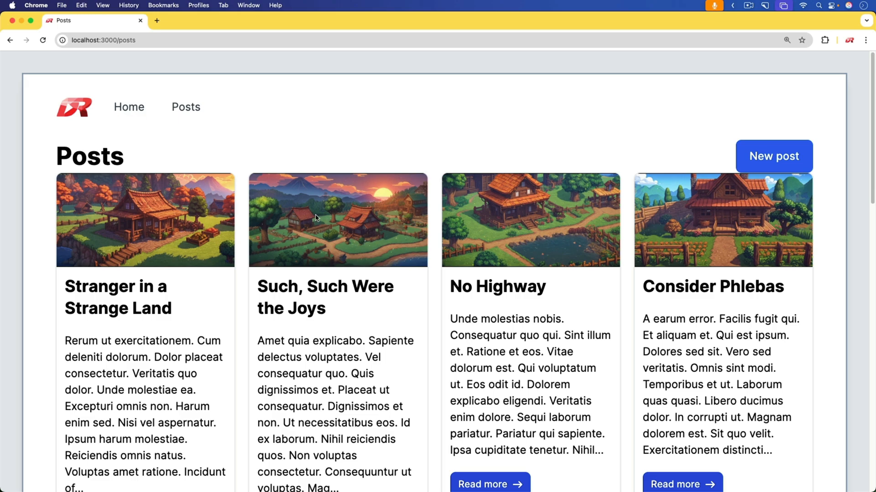